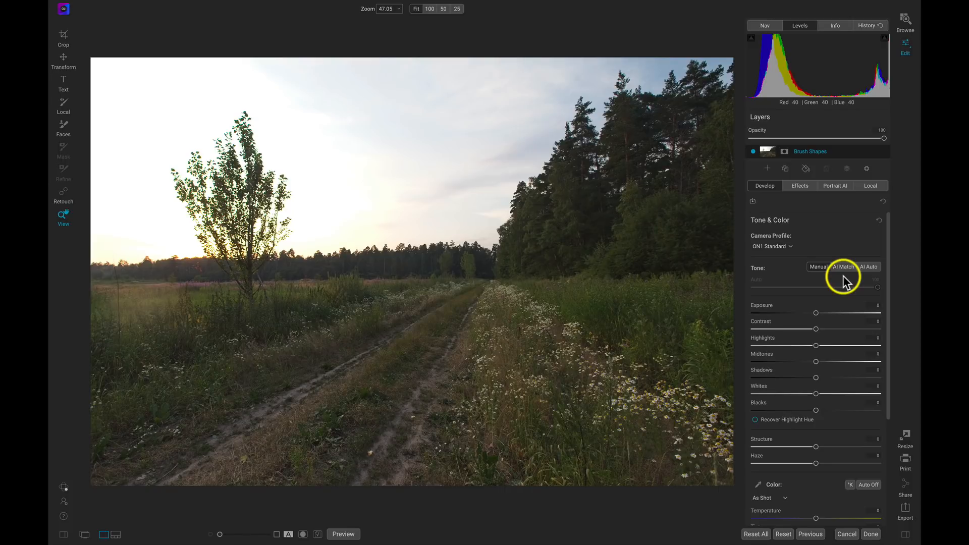
{"action": "mouse_move", "coordinate": [847, 281]}
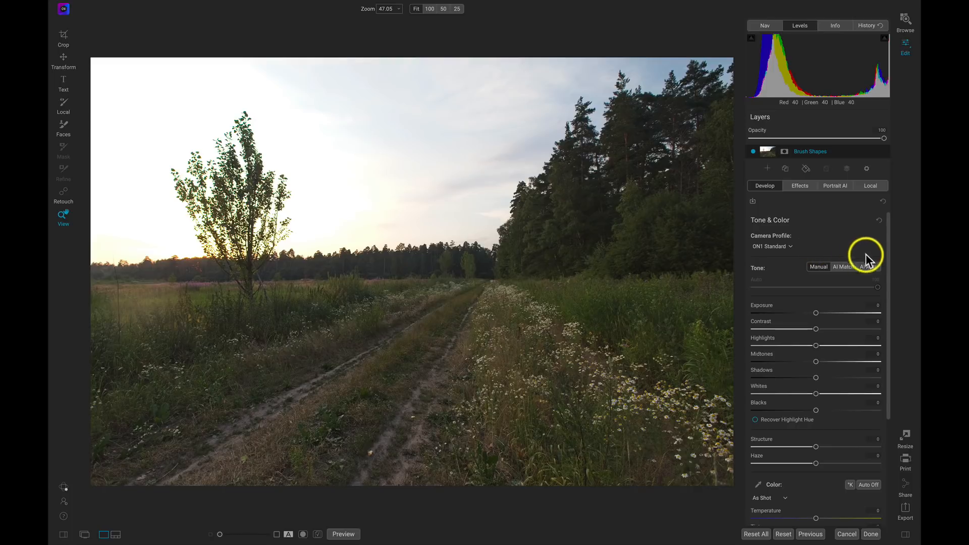
Apply AI Auto tone correction to the field landscape in Develop's Tone & Color.
{"action": "left_click", "coordinate": [868, 267]}
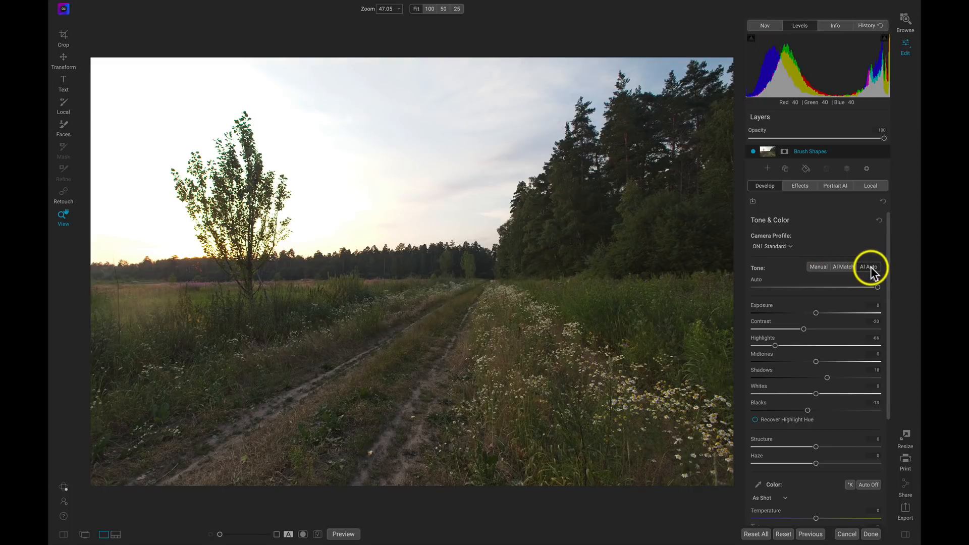
{"action": "left_click", "coordinate": [869, 266]}
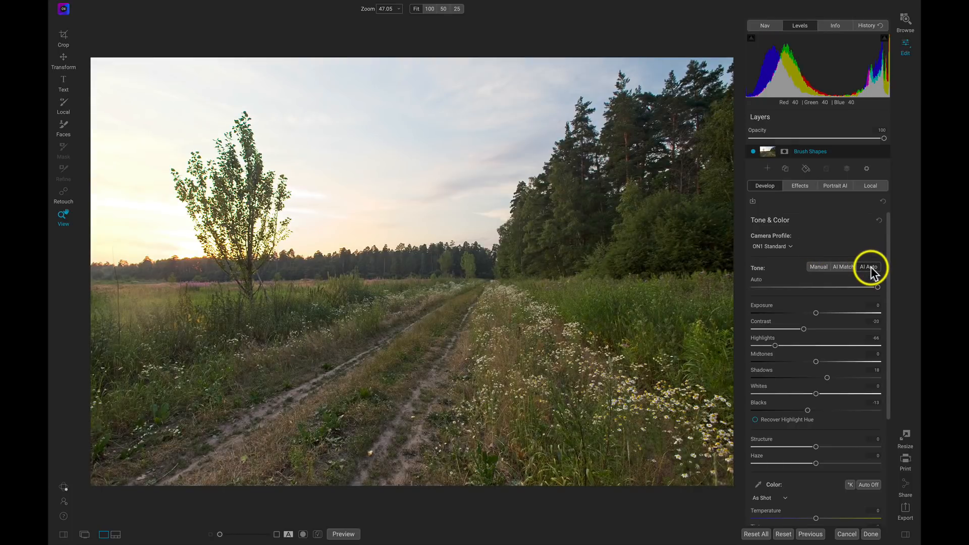
{"action": "left_click", "coordinate": [869, 267]}
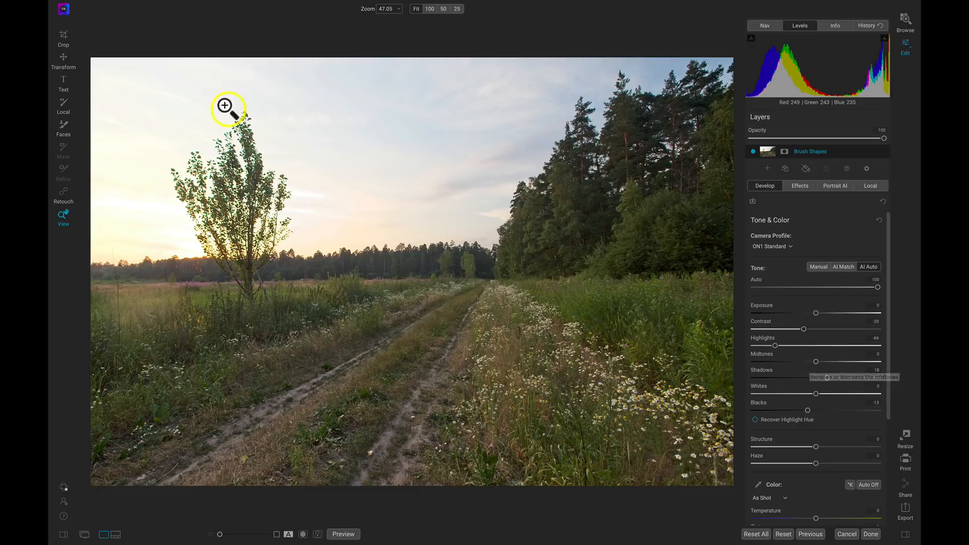
Bring up the Extras Manager from the File menu and show its Brush Shapes category.
{"action": "left_click", "coordinate": [156, 5]}
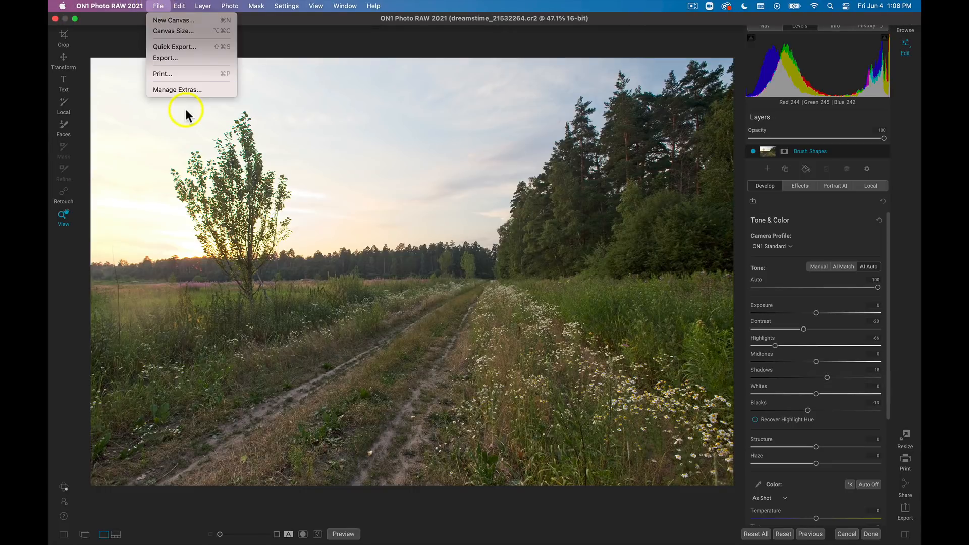
{"action": "left_click", "coordinate": [178, 89]}
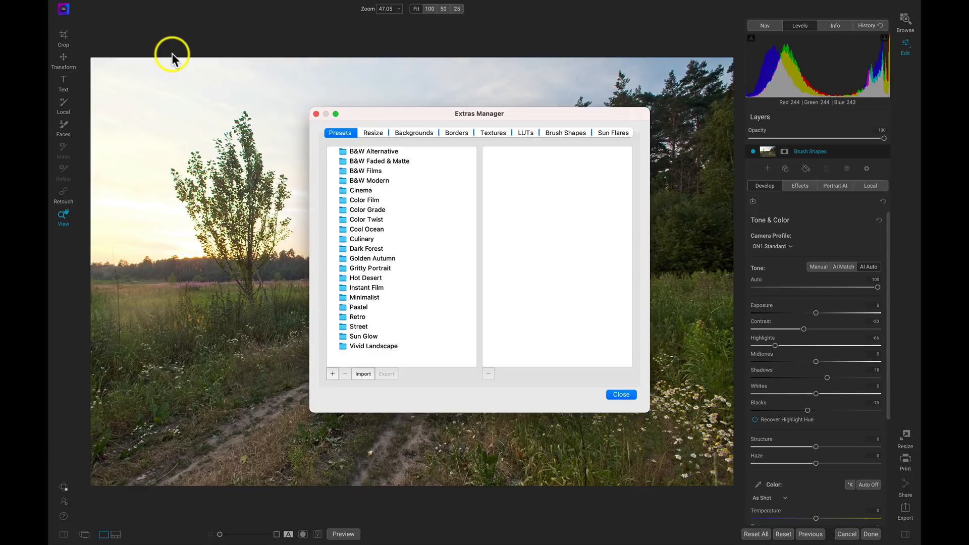
{"action": "mouse_move", "coordinate": [568, 136]}
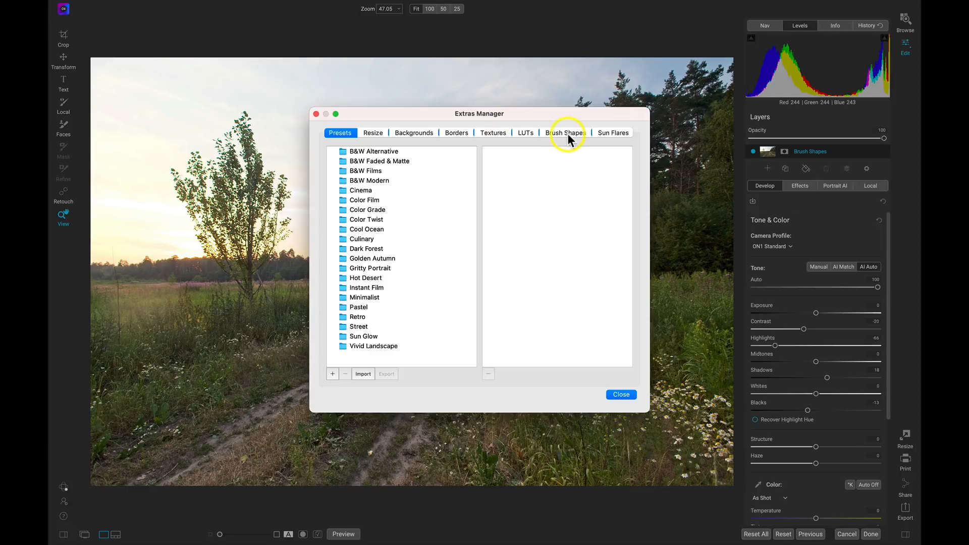
{"action": "left_click", "coordinate": [566, 132]}
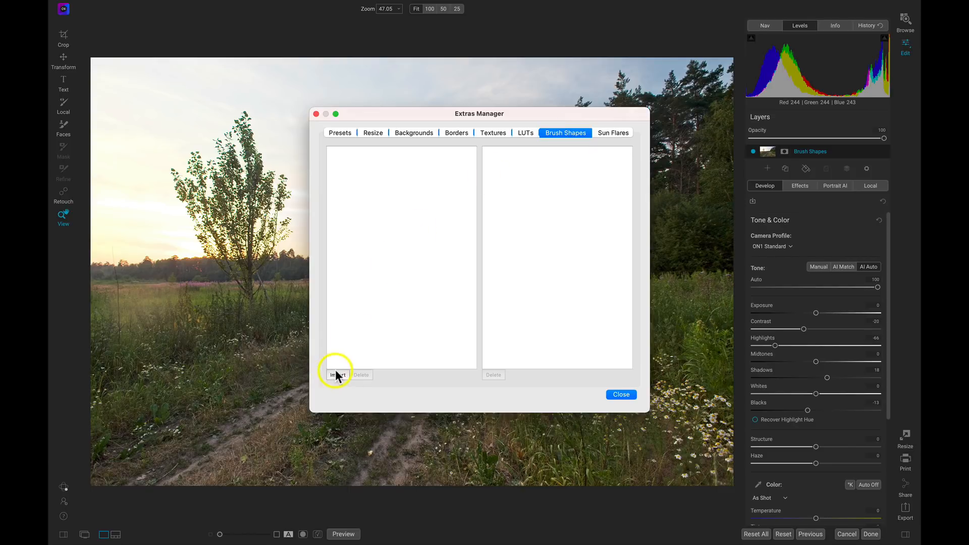
Import ON1 Summer Brush Collection - SAMPLE SET.abr from Downloads as brush shapes.
{"action": "left_click", "coordinate": [337, 375]}
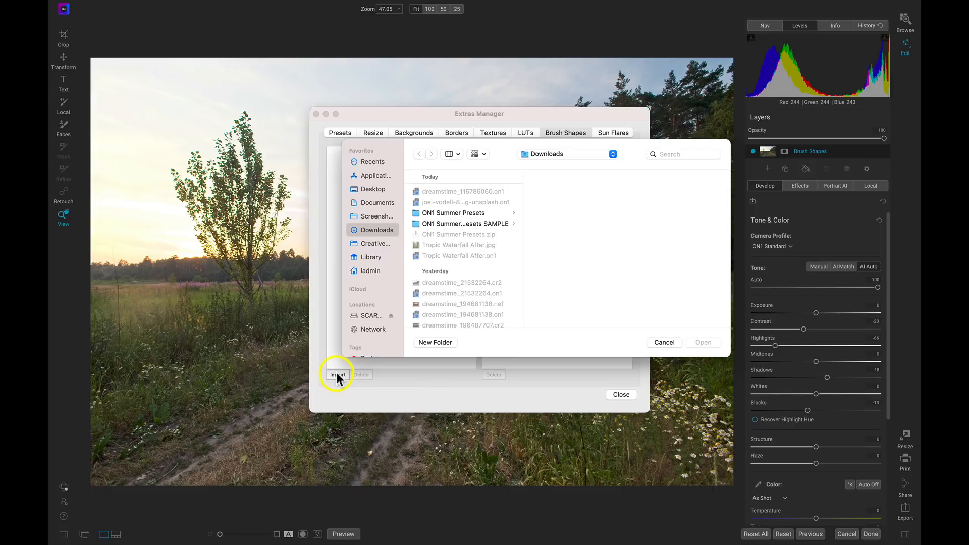
{"action": "scroll", "scroll_direction": "down", "scroll_amount": 3}
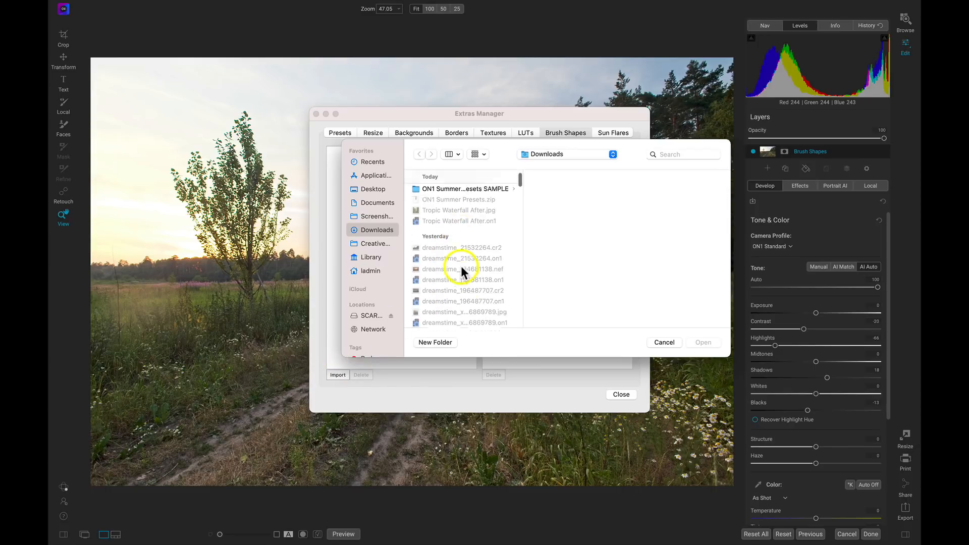
{"action": "scroll", "scroll_direction": "down", "scroll_amount": 3}
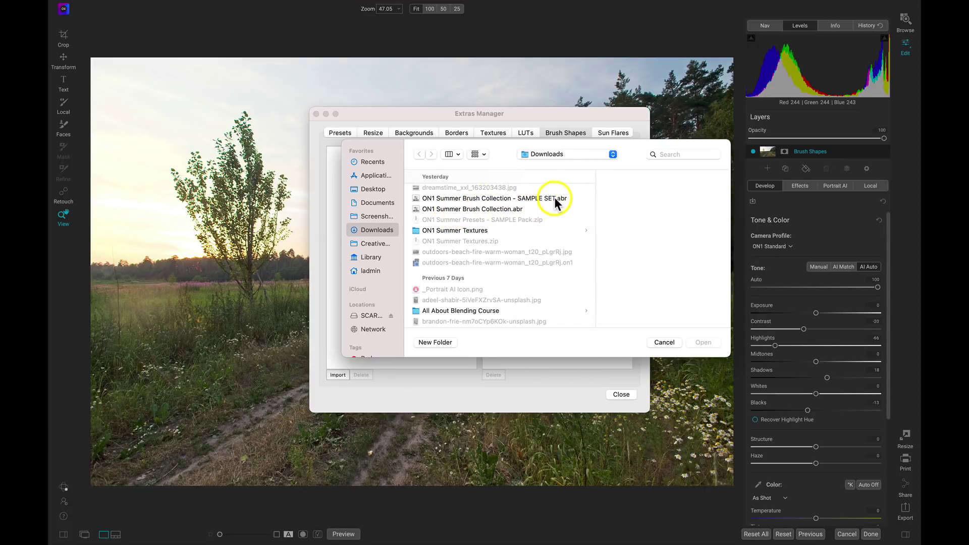
{"action": "left_click", "coordinate": [500, 198]}
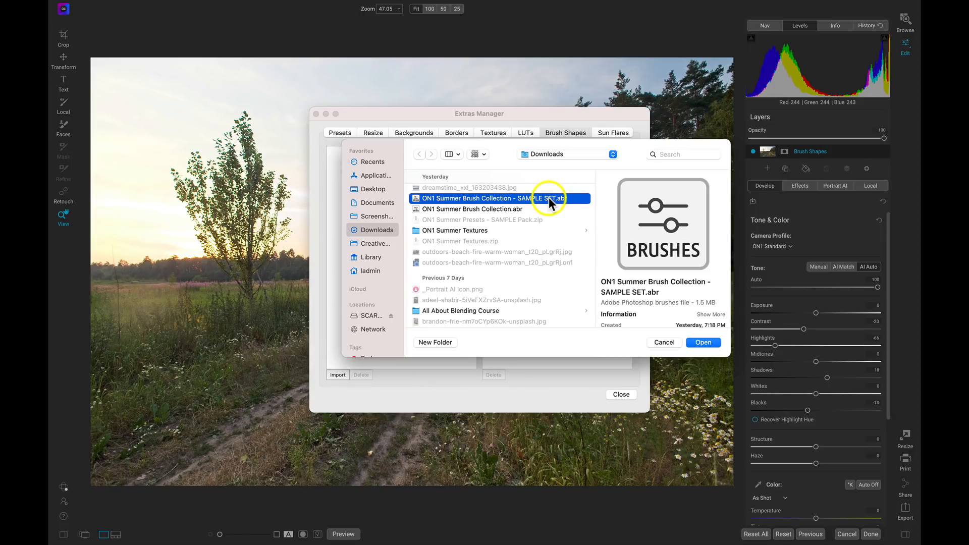
{"action": "left_click", "coordinate": [703, 342]}
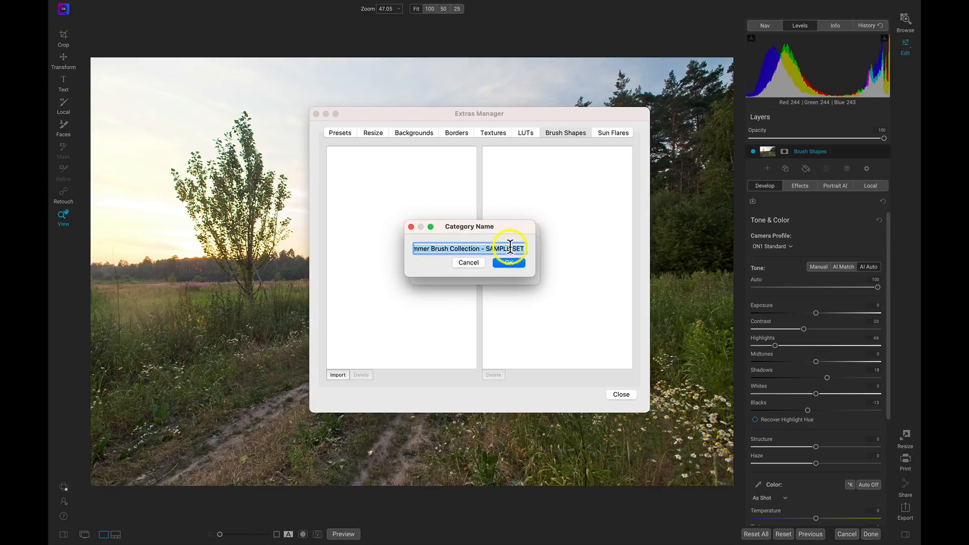
Name the category 'Summer Brush Collection - Sample', confirm the five-brush import and close the Extras Manager.
{"action": "type", "text": "S"}
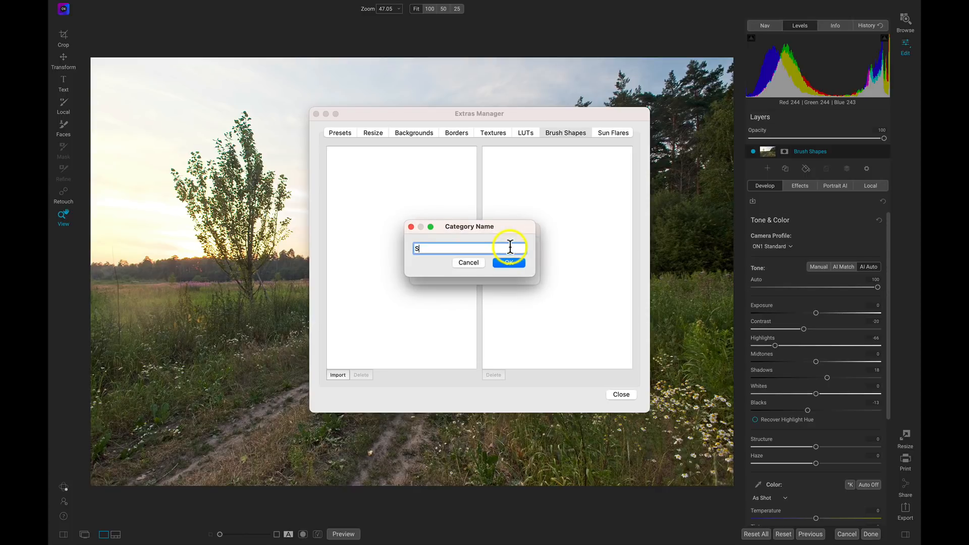
{"action": "type", "text": "ummer Brush Collection - Samp"}
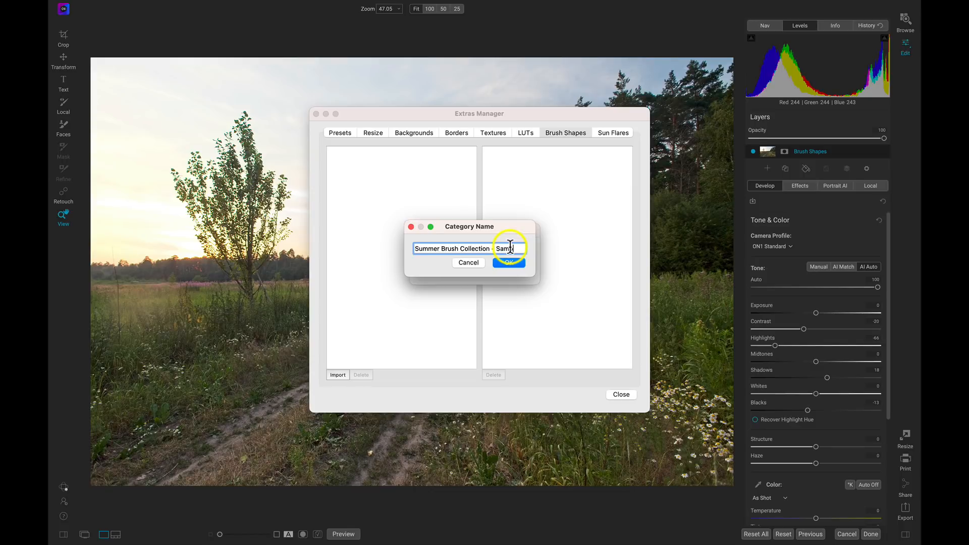
{"action": "left_click", "coordinate": [508, 263]}
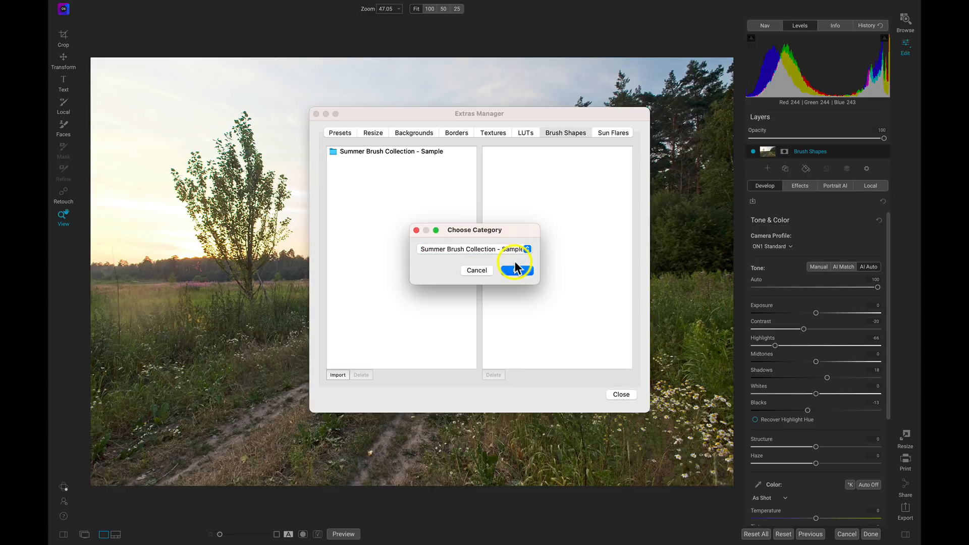
{"action": "left_click", "coordinate": [515, 267]}
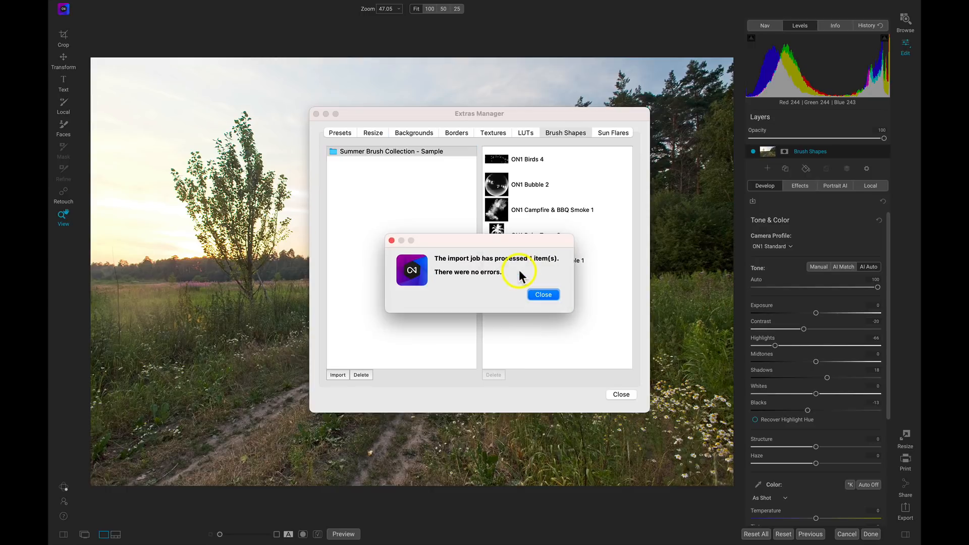
{"action": "left_click", "coordinate": [544, 295]}
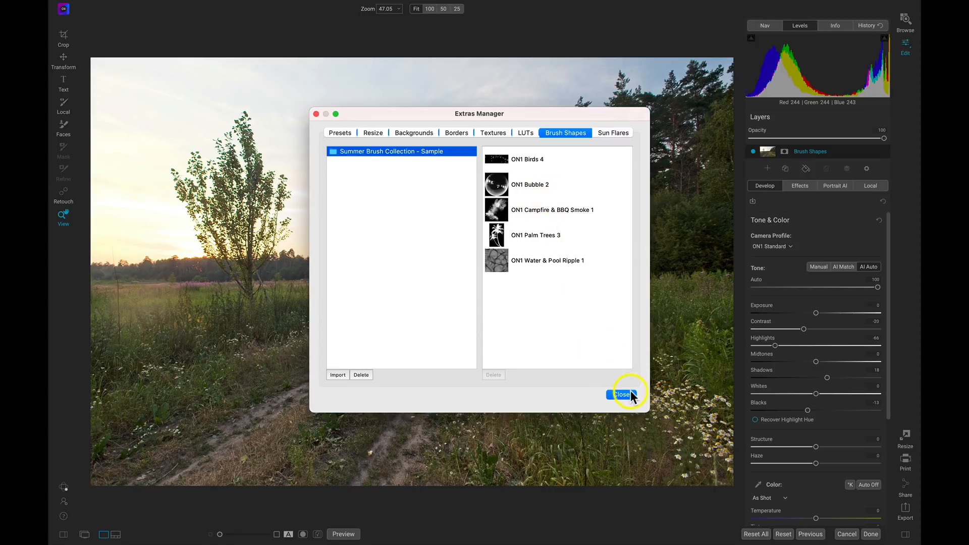
{"action": "left_click", "coordinate": [624, 394]}
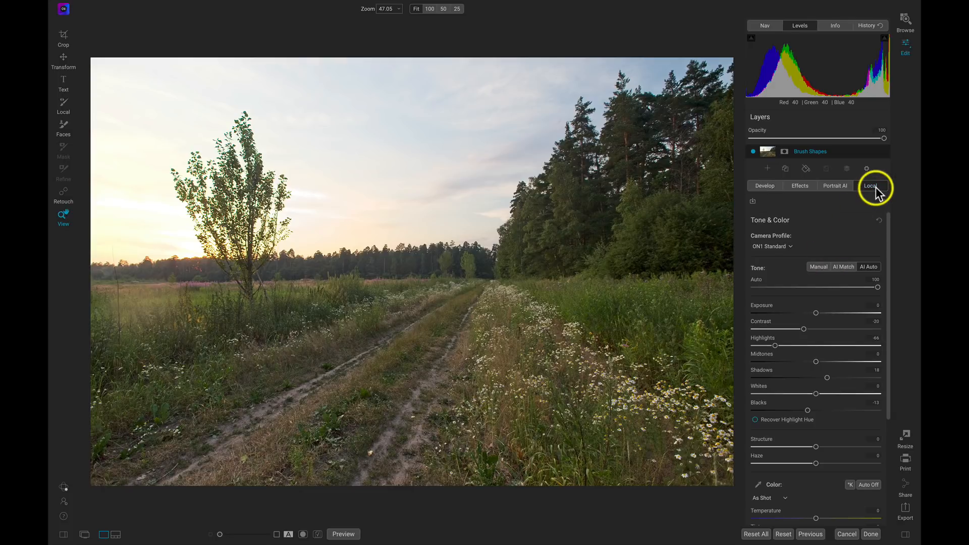
Rename the local adjustment to Brush Shapes and enable Paint with Color in Solid Paint mode.
{"action": "left_click", "coordinate": [870, 186]}
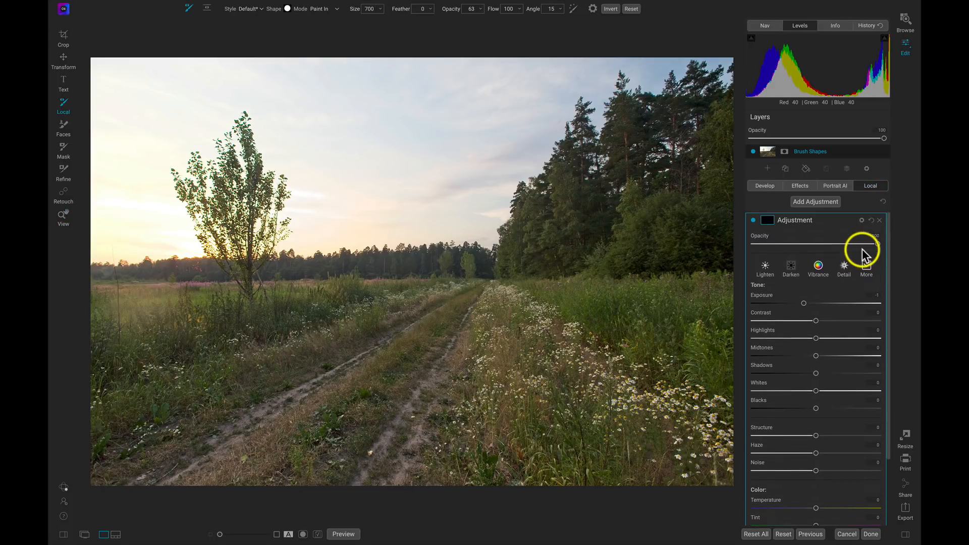
{"action": "mouse_move", "coordinate": [796, 223]}
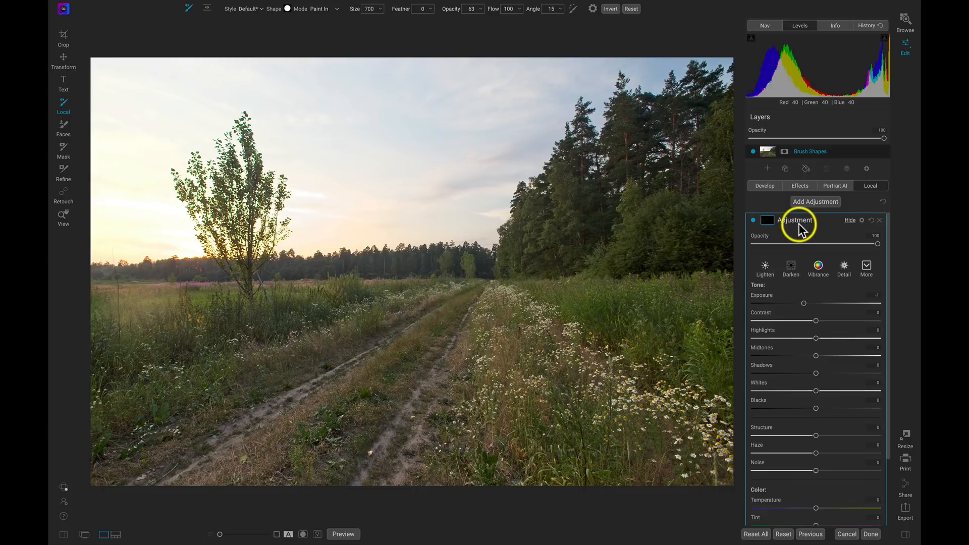
{"action": "double_click", "coordinate": [796, 220]}
{"action": "type", "text": "Brush Shapes"}
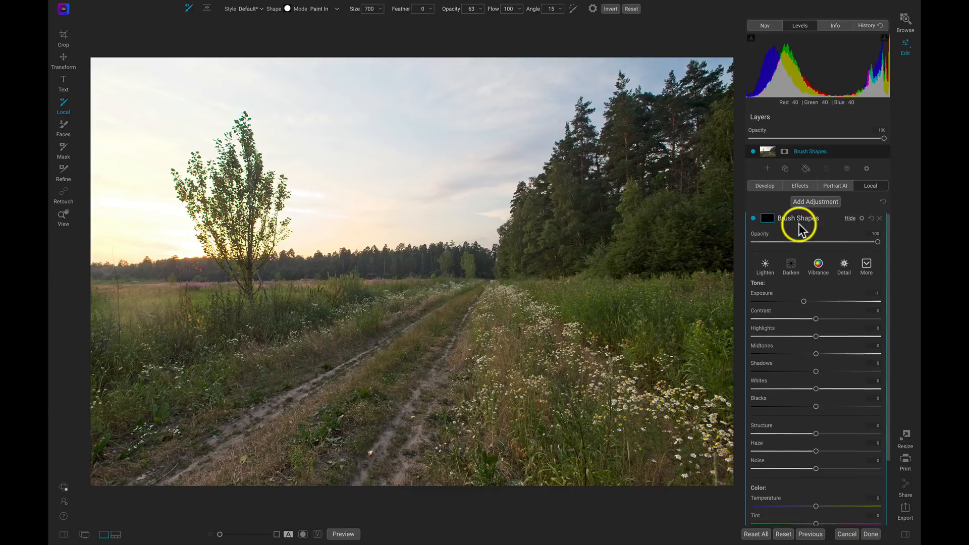
{"action": "scroll", "scroll_direction": "down", "scroll_amount": 3}
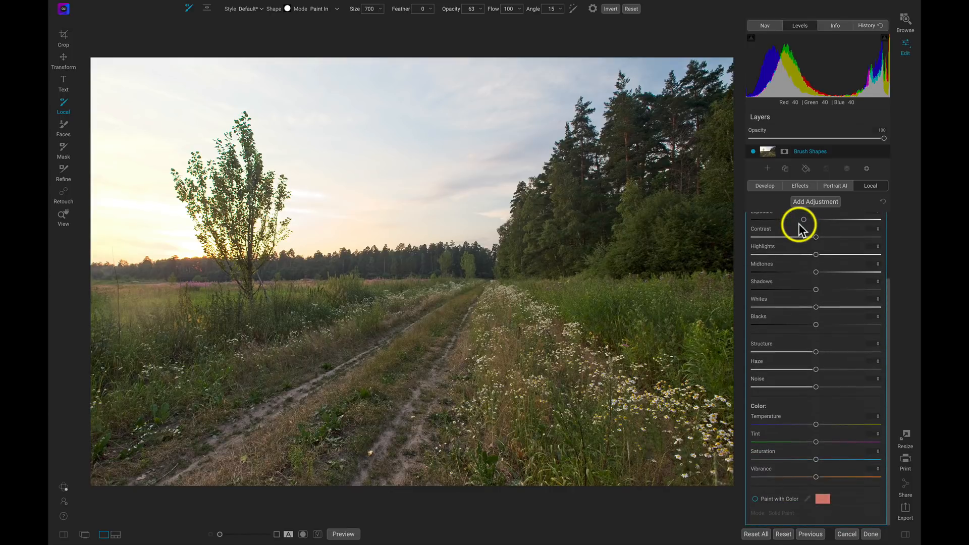
{"action": "mouse_move", "coordinate": [778, 506]}
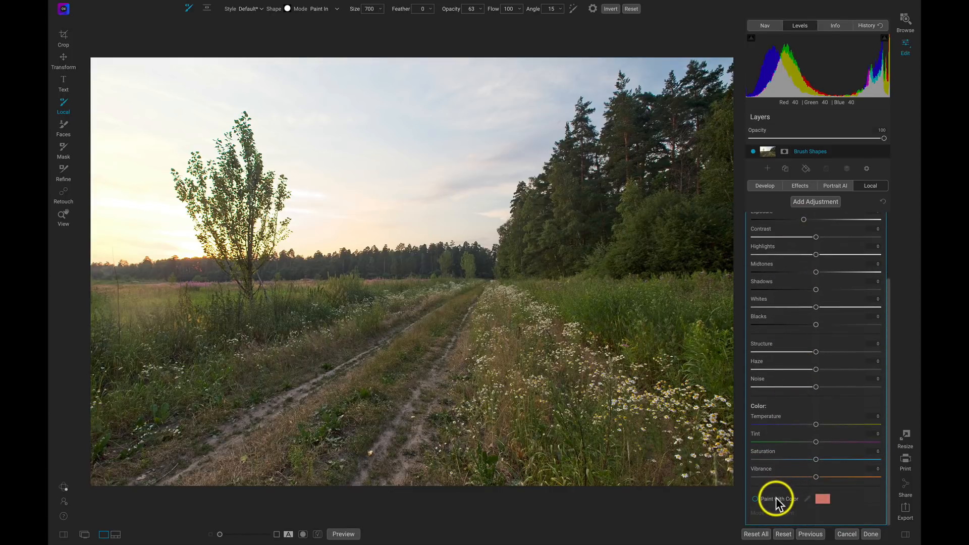
{"action": "left_click", "coordinate": [754, 499]}
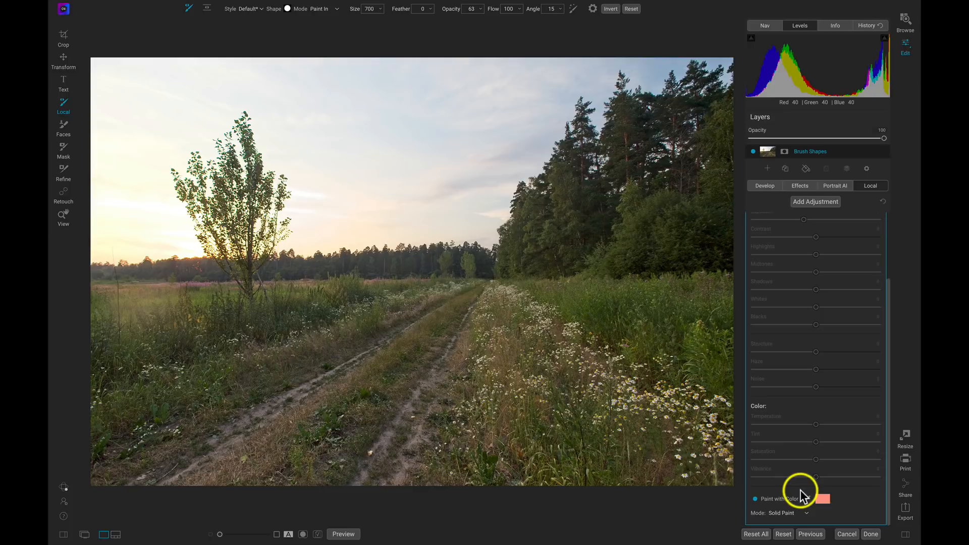
{"action": "mouse_move", "coordinate": [790, 469]}
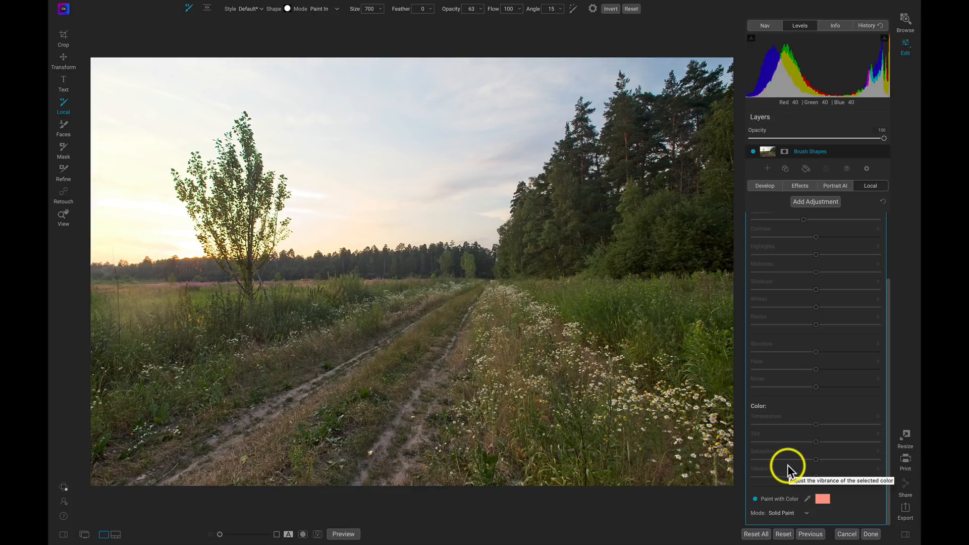
{"action": "mouse_move", "coordinate": [309, 62]}
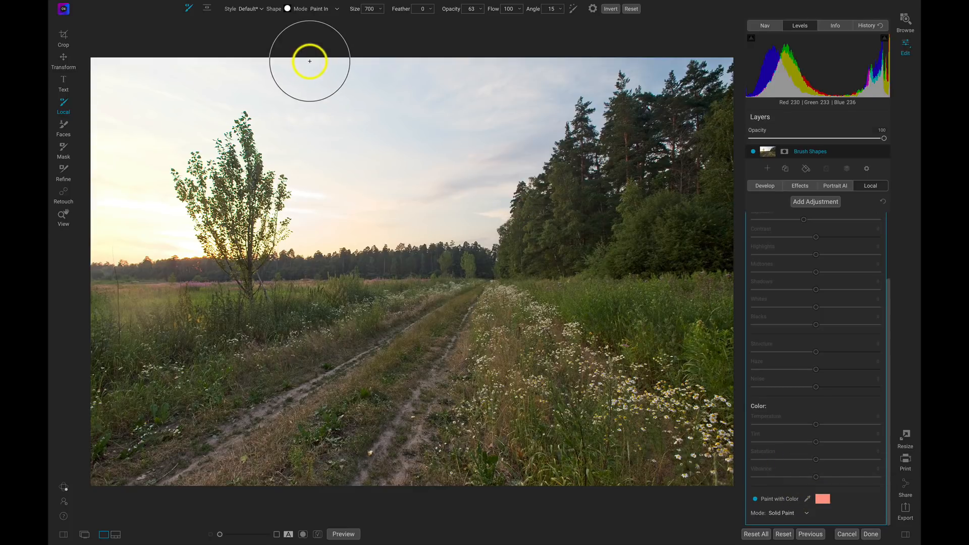
{"action": "mouse_move", "coordinate": [285, 20]}
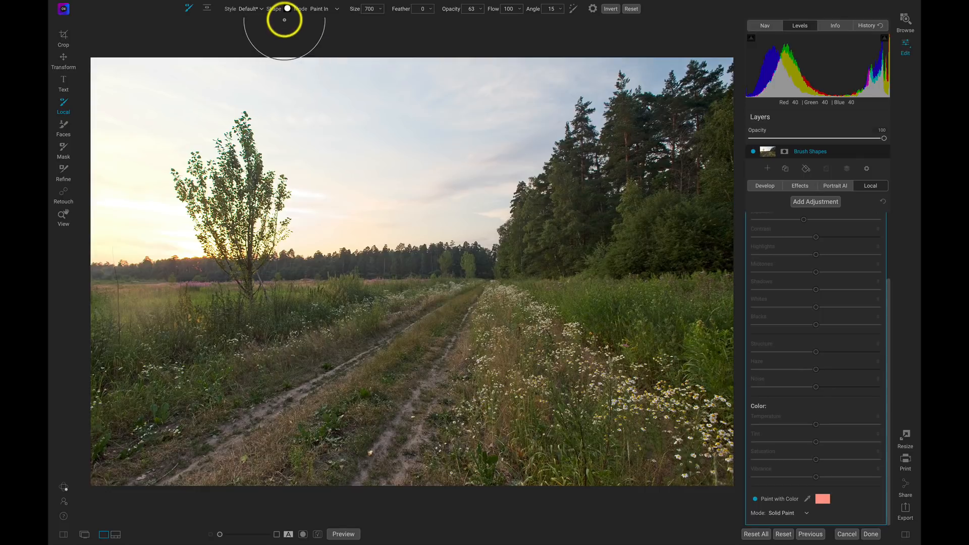
{"action": "mouse_move", "coordinate": [288, 19]}
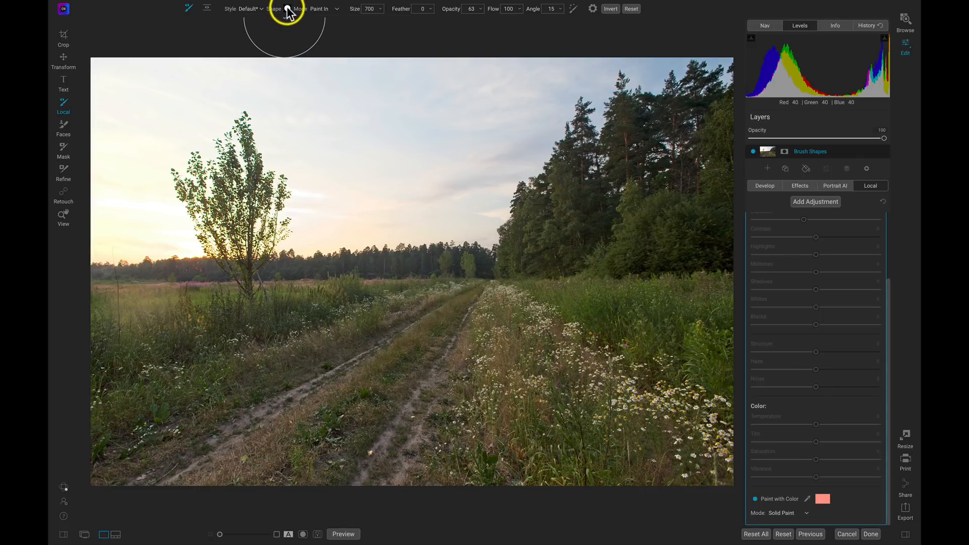
Load the flock-of-birds shape from Summer Brush Collection - Sample as the brush tip.
{"action": "left_click", "coordinate": [289, 9]}
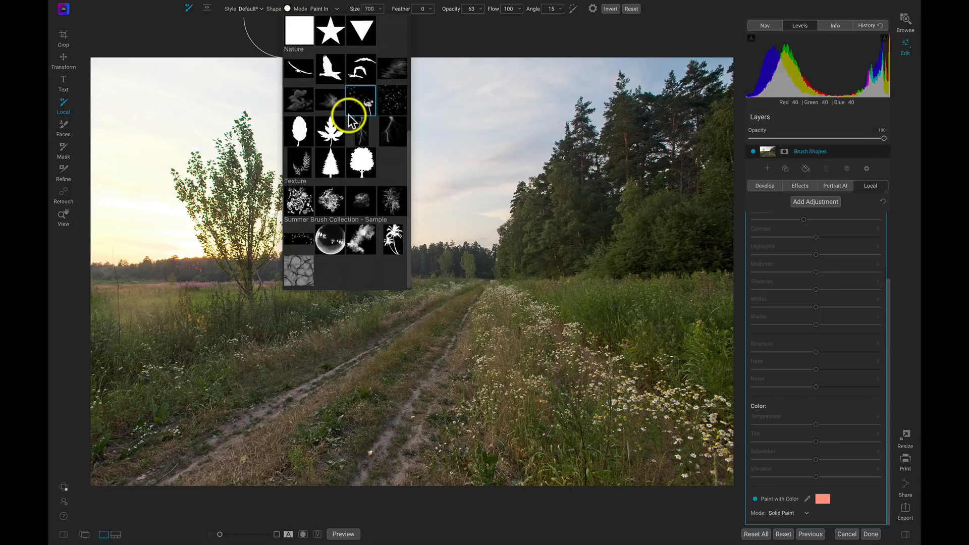
{"action": "left_click", "coordinate": [393, 242]}
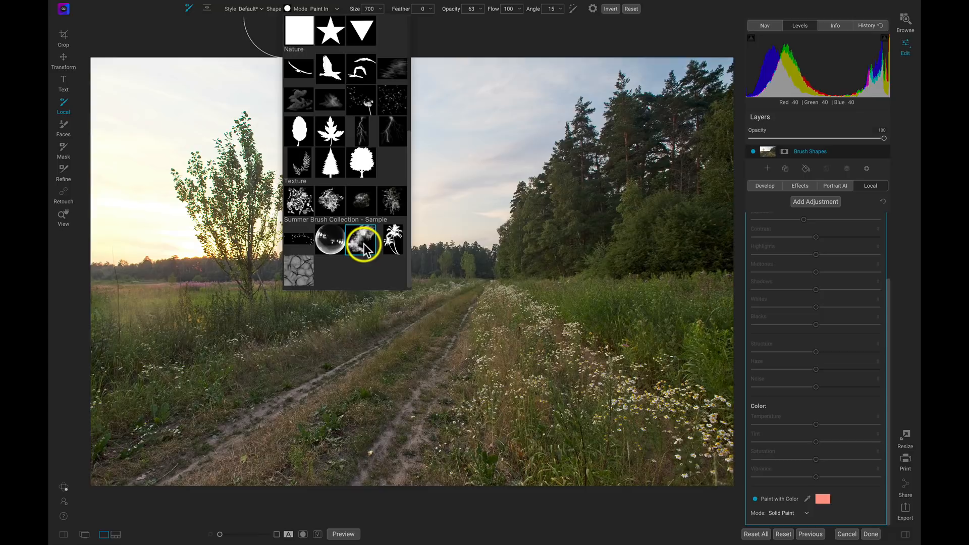
{"action": "left_click", "coordinate": [299, 242]}
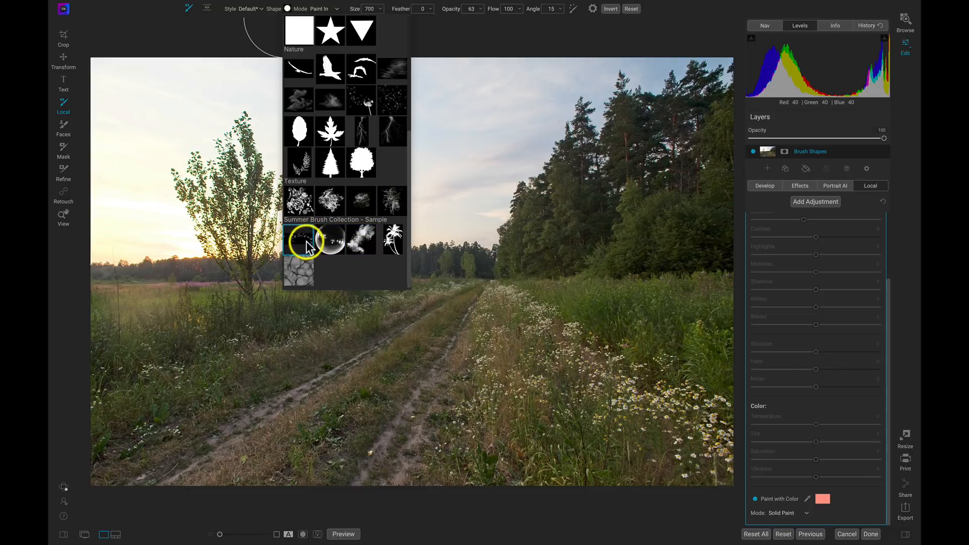
{"action": "left_click", "coordinate": [300, 245]}
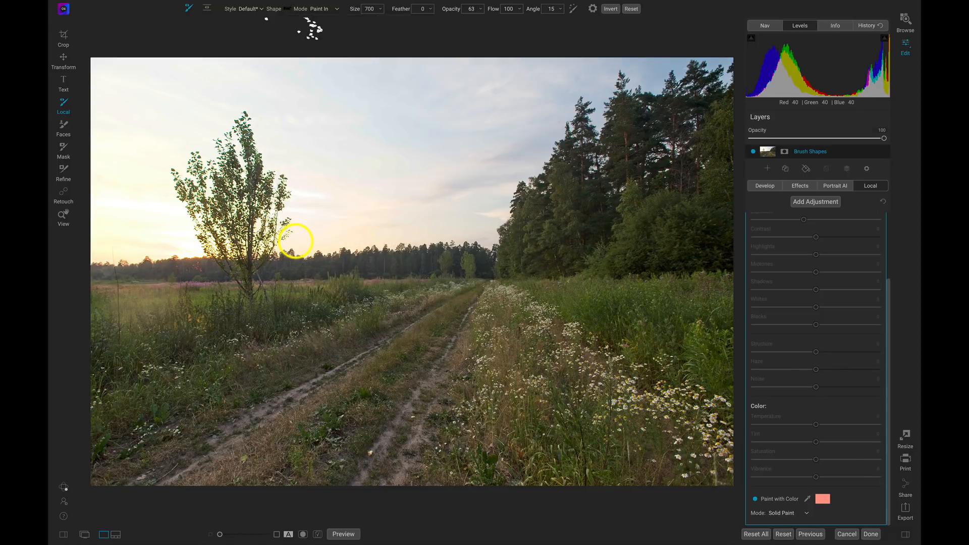
Test a couple of bird-flock strokes in the sky.
{"action": "left_click_drag", "start_coordinate": [296, 240], "coordinate": [368, 141]}
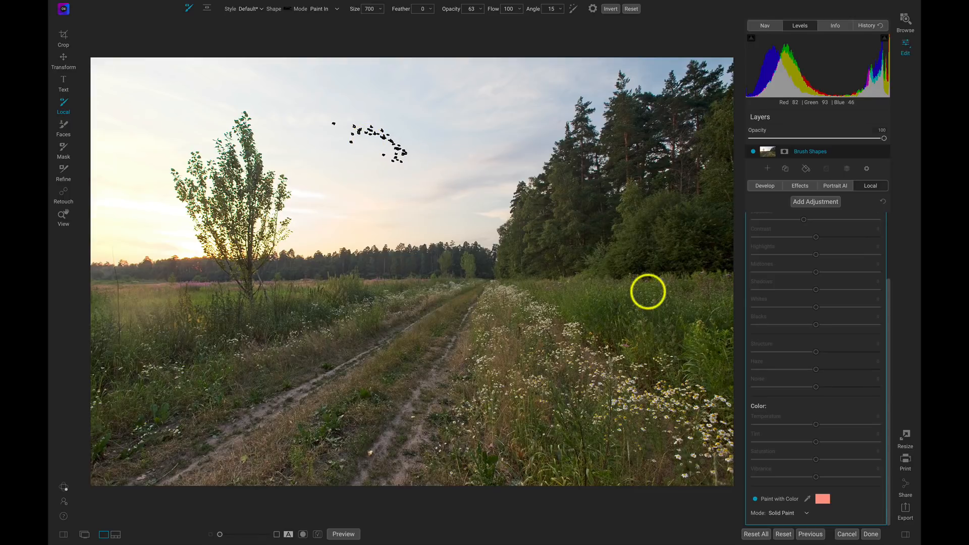
{"action": "left_click_drag", "start_coordinate": [648, 292], "coordinate": [510, 249]}
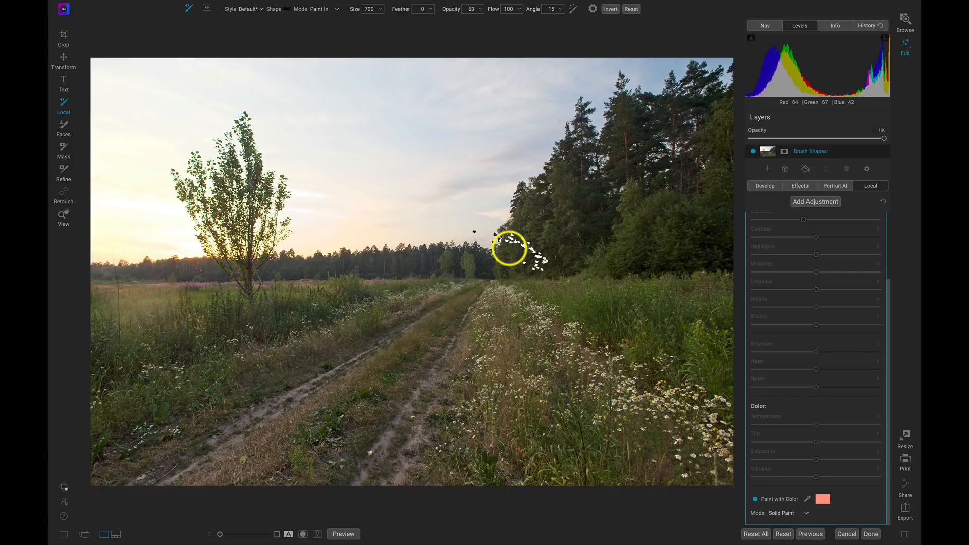
{"action": "left_click", "coordinate": [822, 499]}
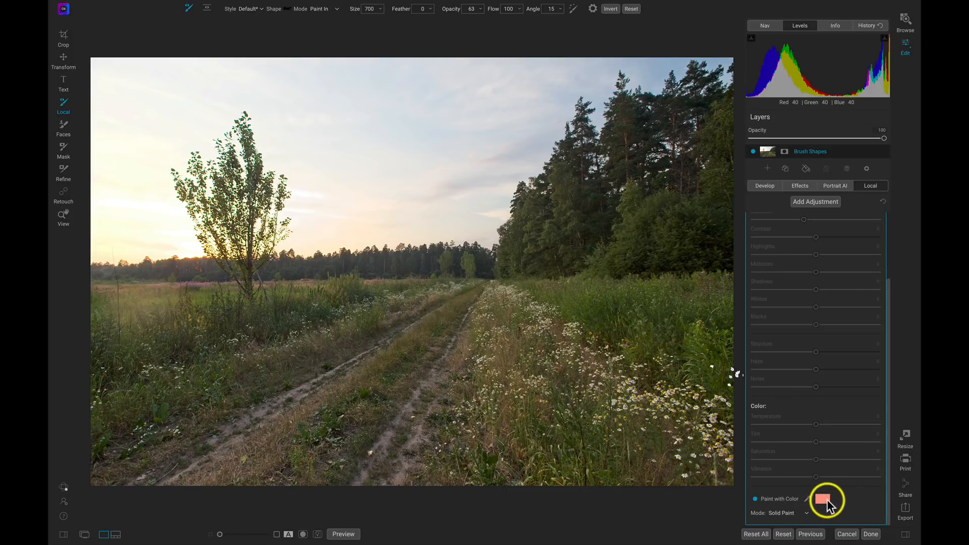
Set the paint colour to near-black using the Colors dialog's grayscale brightness slider.
{"action": "left_click", "coordinate": [824, 499]}
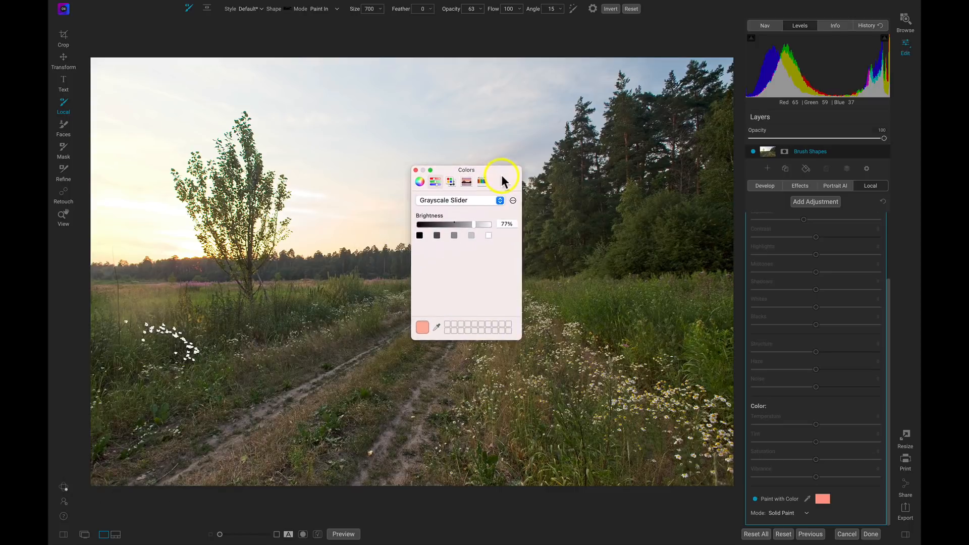
{"action": "left_click_drag", "start_coordinate": [501, 170], "coordinate": [463, 194]}
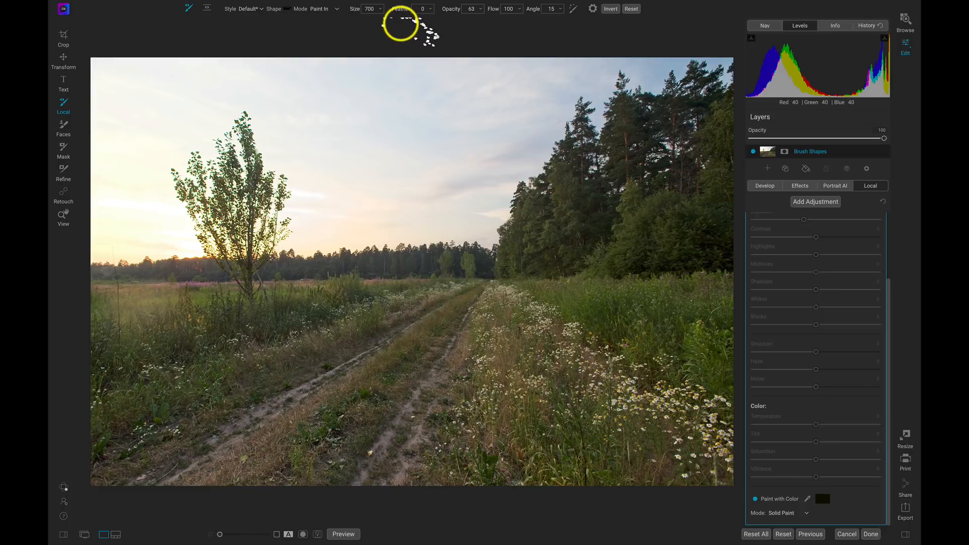
{"action": "mouse_move", "coordinate": [454, 15]}
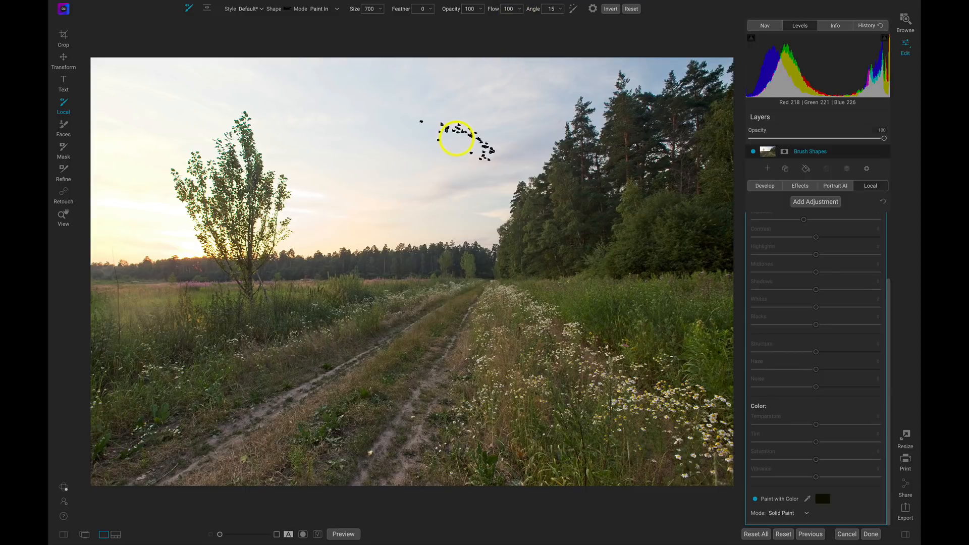
Stamp a curving flock of black birds across the sky between the lone tree and the forest.
{"action": "left_click_drag", "start_coordinate": [460, 139], "coordinate": [433, 143]}
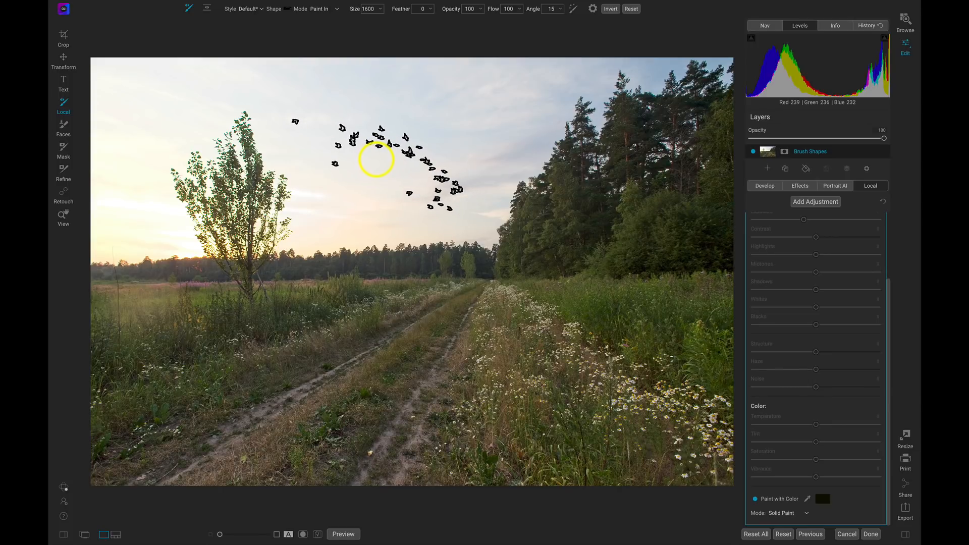
{"action": "left_click_drag", "start_coordinate": [377, 160], "coordinate": [408, 195]}
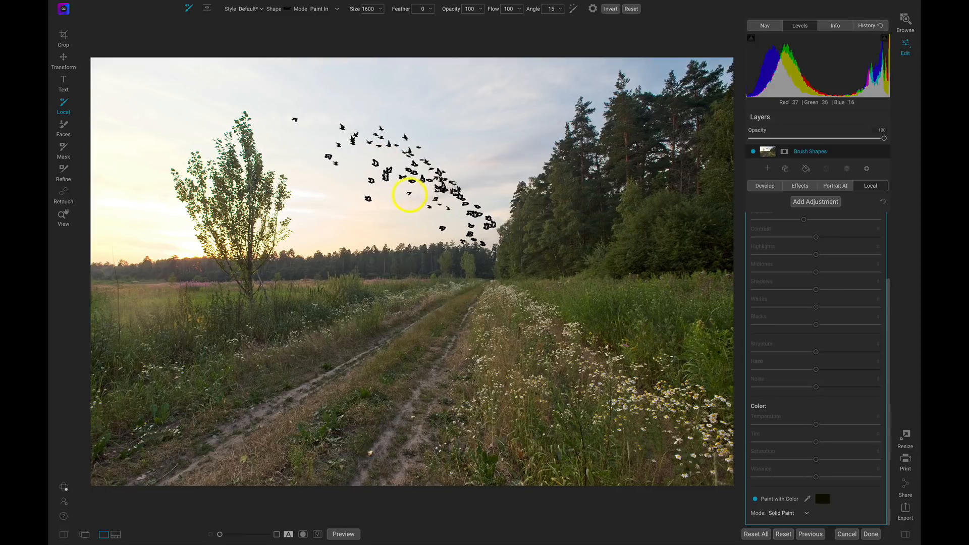
{"action": "left_click_drag", "start_coordinate": [409, 195], "coordinate": [490, 291]}
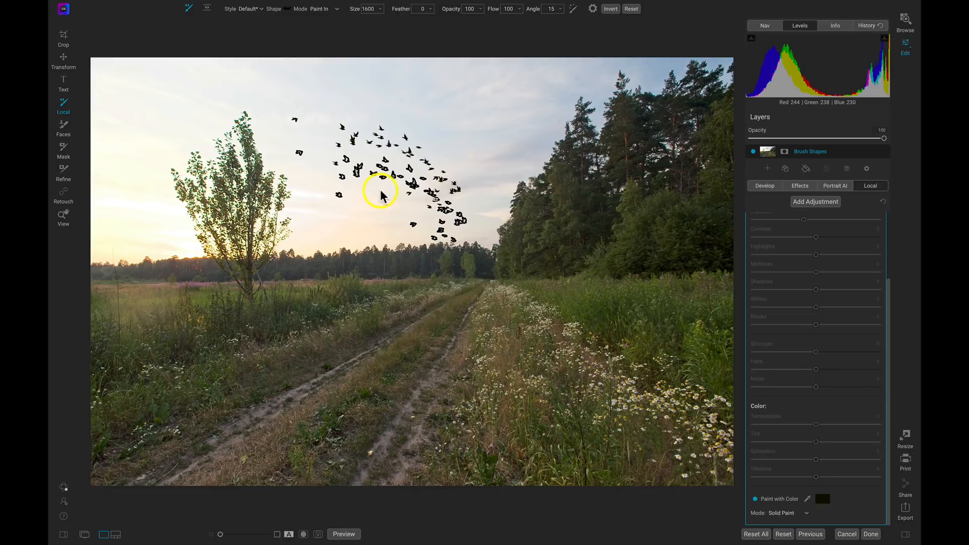
{"action": "left_click_drag", "start_coordinate": [380, 191], "coordinate": [431, 198]}
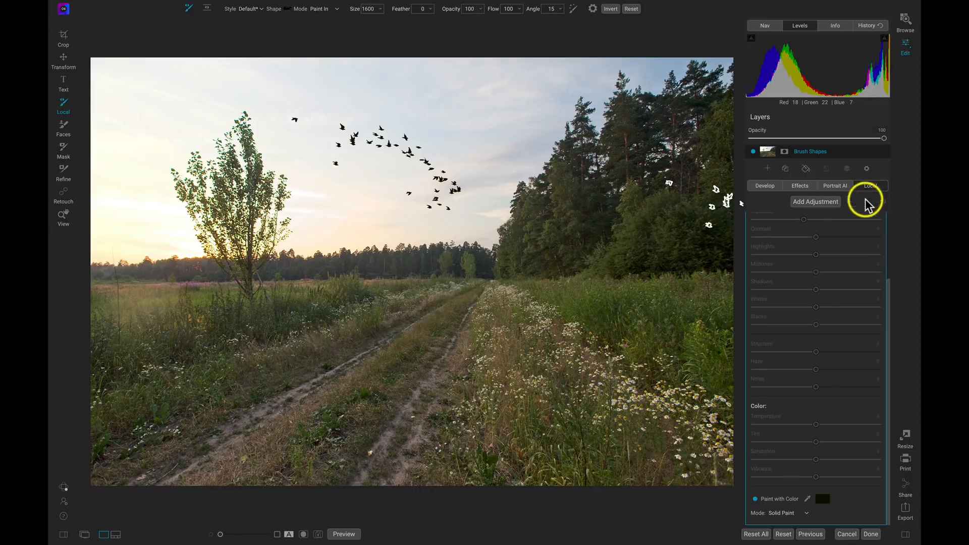
Add a new local adjustment and rename it Sky Tone.
{"action": "left_click", "coordinate": [815, 201]}
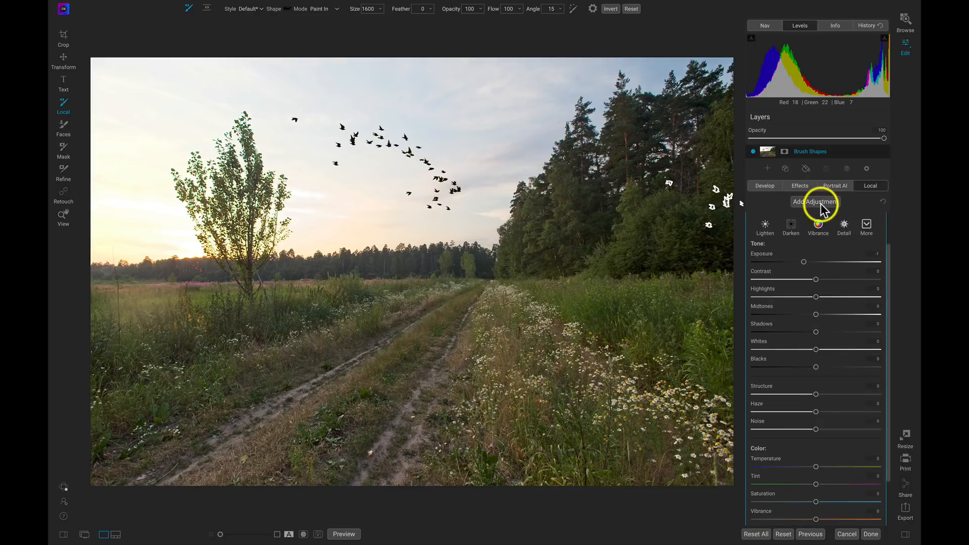
{"action": "left_click", "coordinate": [815, 202]}
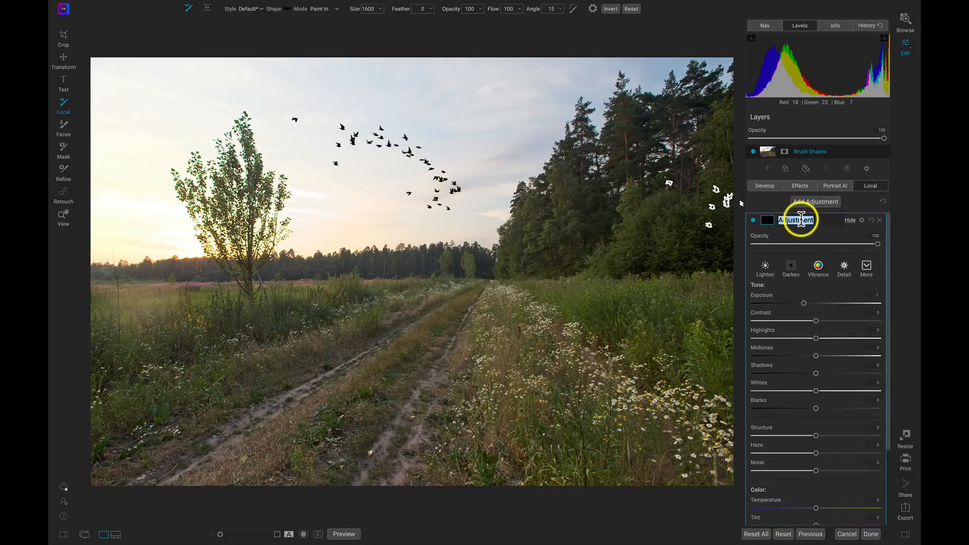
{"action": "type", "text": "Sky Tone"}
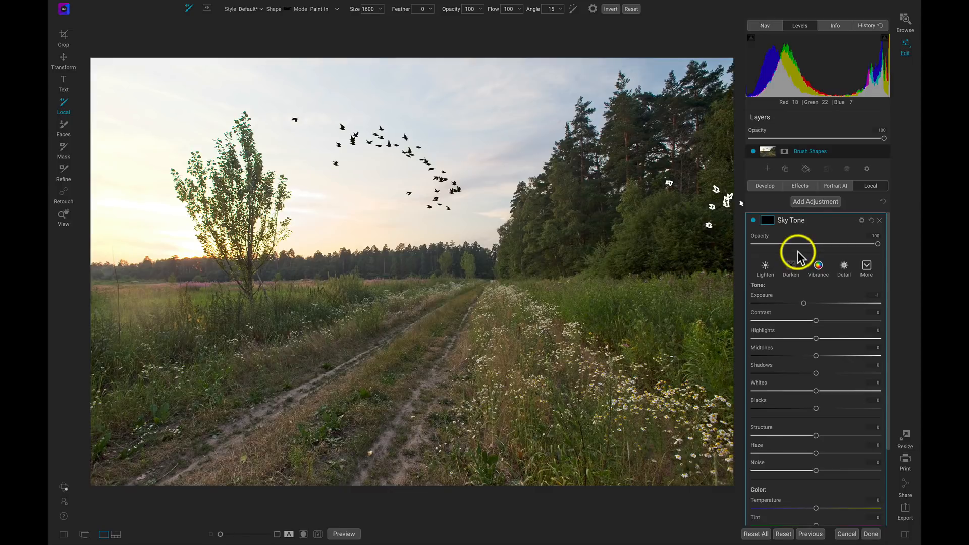
Place a Linear Top adjustable gradient mask (Shift+K) and position it over the sky above the horizon.
{"action": "key", "text": "Shift+K"}
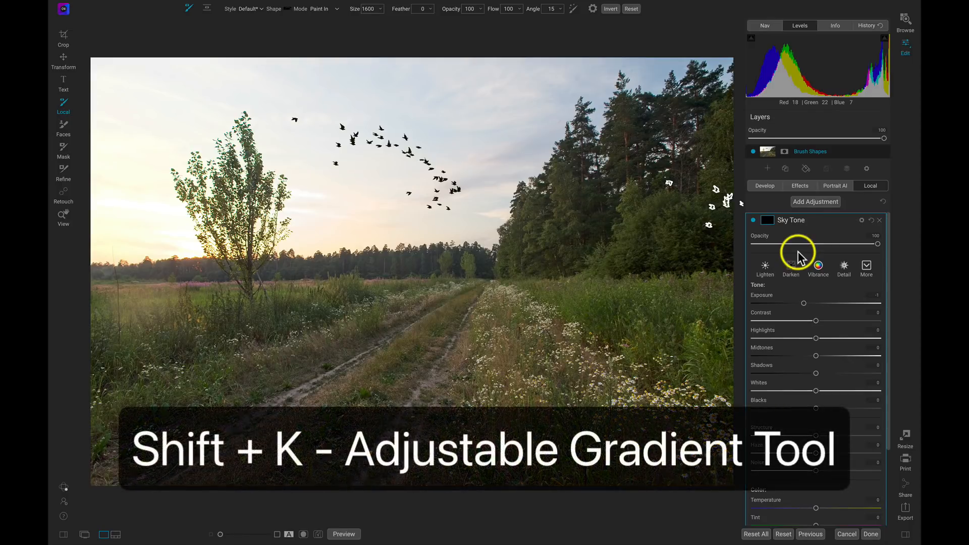
{"action": "key", "text": "shift+k"}
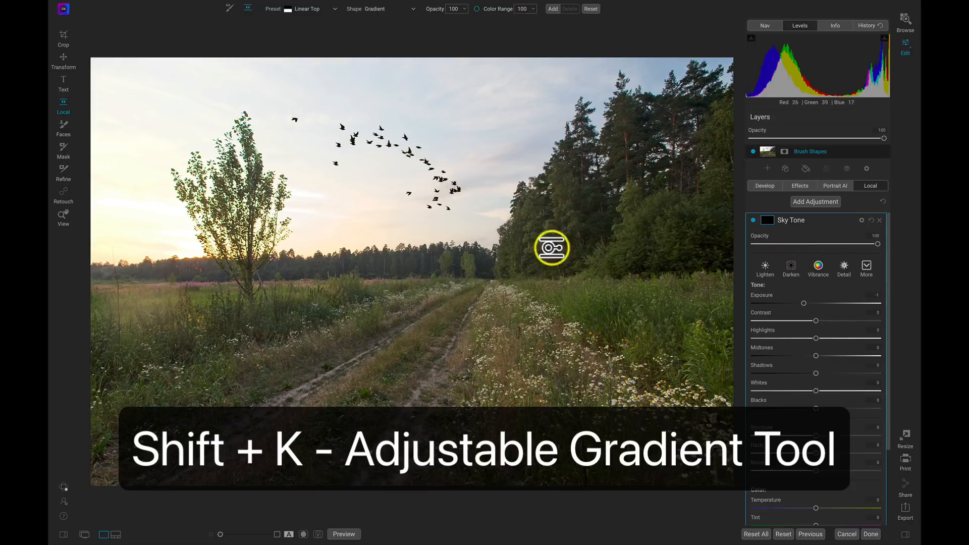
{"action": "left_click_drag", "start_coordinate": [552, 248], "coordinate": [434, 236]}
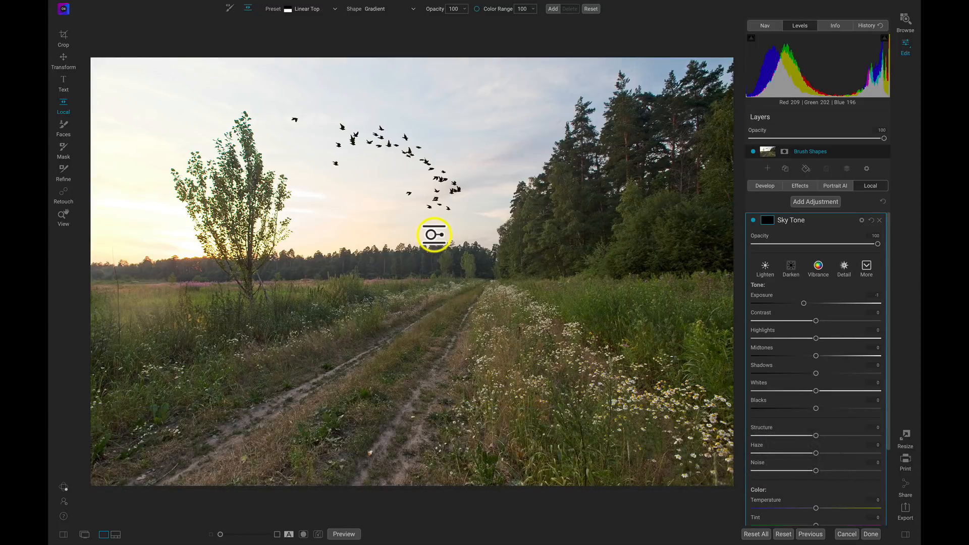
{"action": "left_click_drag", "start_coordinate": [433, 235], "coordinate": [363, 241]}
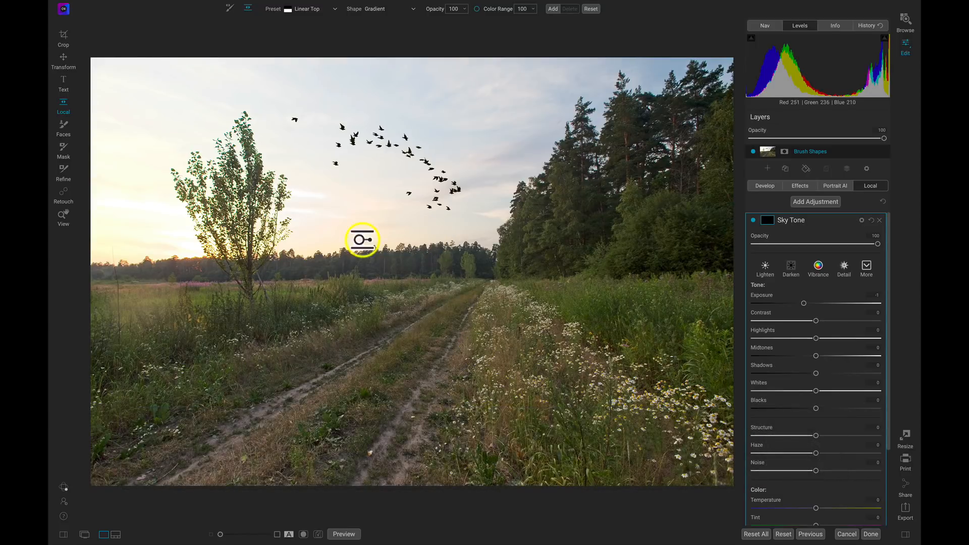
{"action": "left_click_drag", "start_coordinate": [362, 241], "coordinate": [472, 241]}
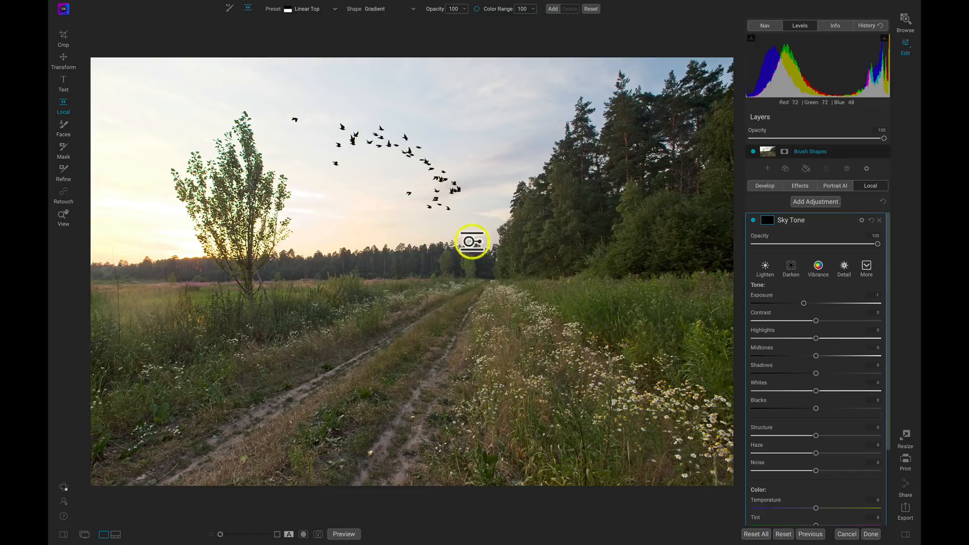
{"action": "left_click_drag", "start_coordinate": [472, 241], "coordinate": [376, 198]}
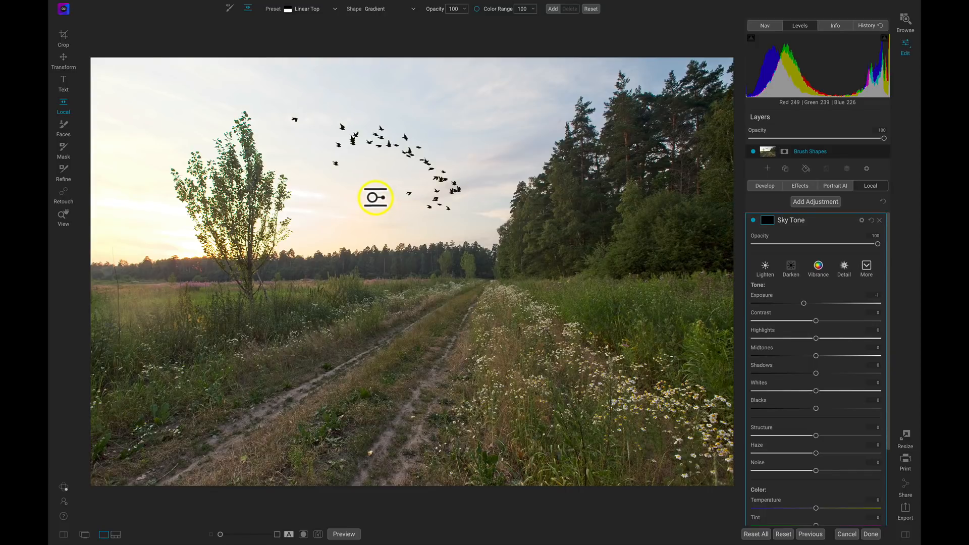
{"action": "left_click_drag", "start_coordinate": [375, 198], "coordinate": [357, 164]}
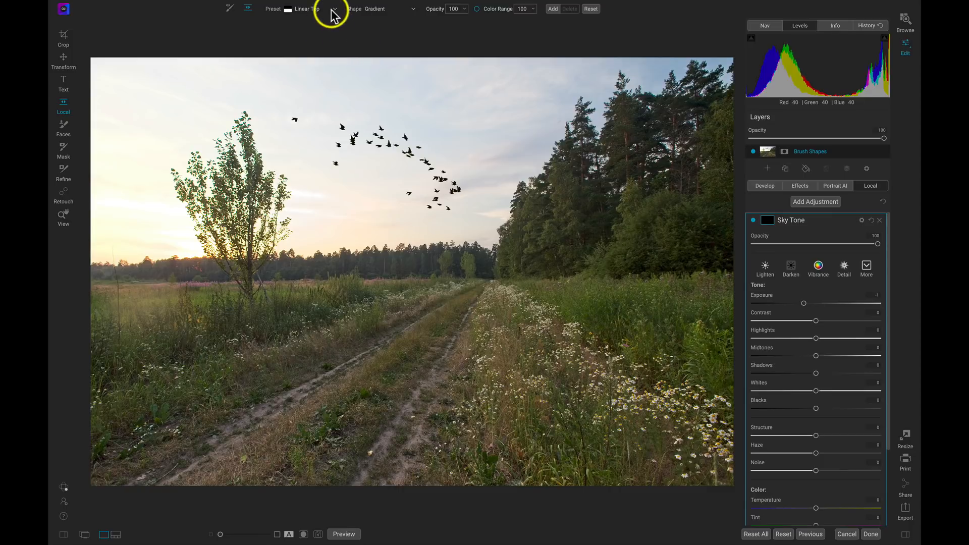
Apply the Linear Bottom gradient preset to the Sky Tone mask and place it on the horizon.
{"action": "left_click", "coordinate": [334, 8]}
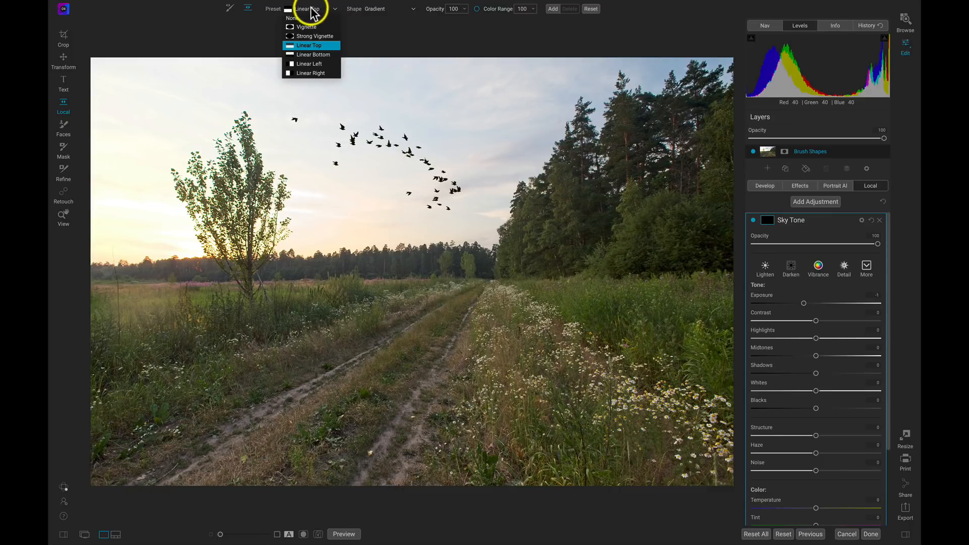
{"action": "mouse_move", "coordinate": [311, 54]}
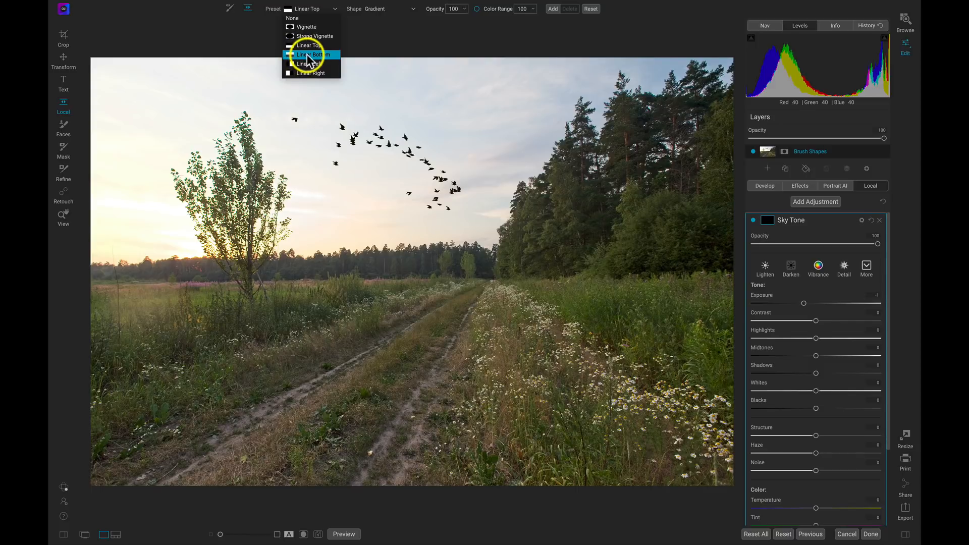
{"action": "left_click", "coordinate": [311, 54]}
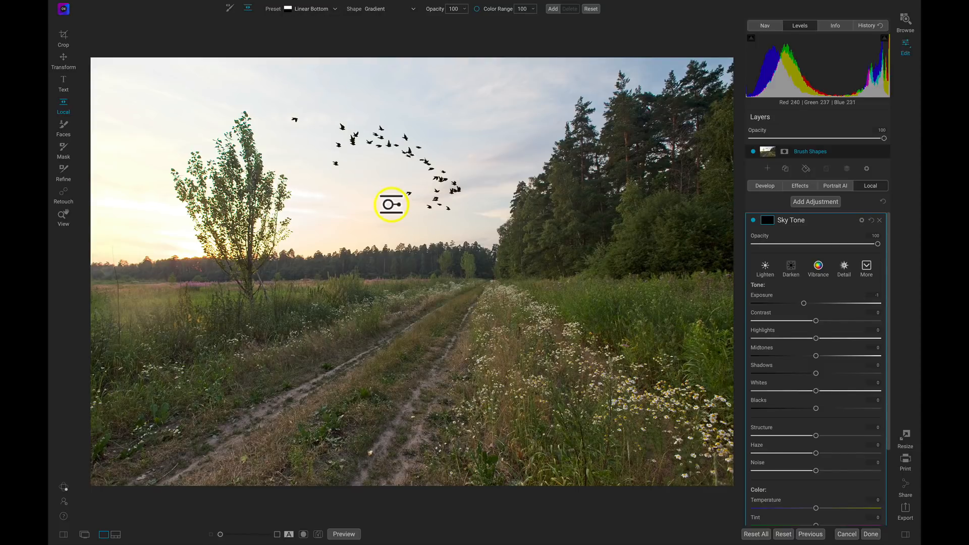
{"action": "left_click_drag", "start_coordinate": [392, 205], "coordinate": [386, 249]}
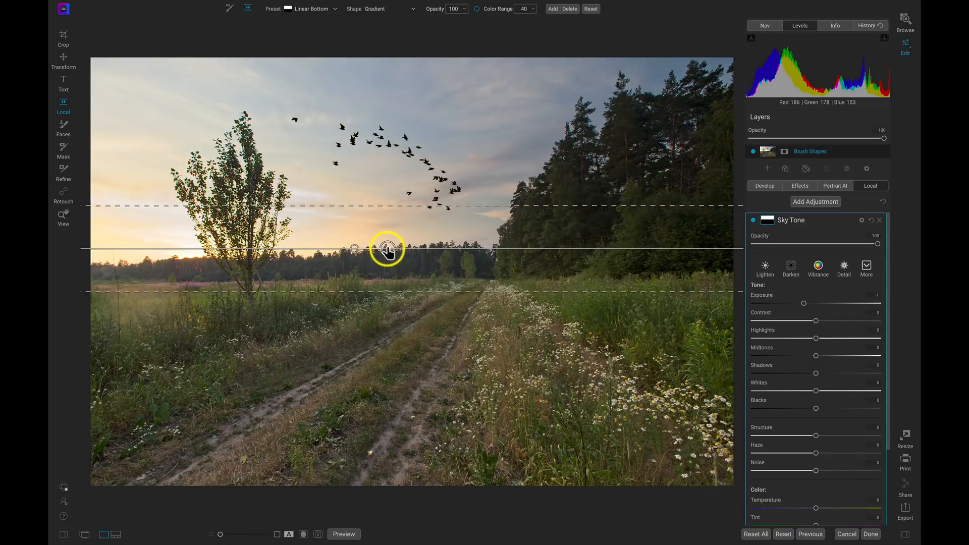
{"action": "left_click_drag", "start_coordinate": [387, 249], "coordinate": [376, 252]}
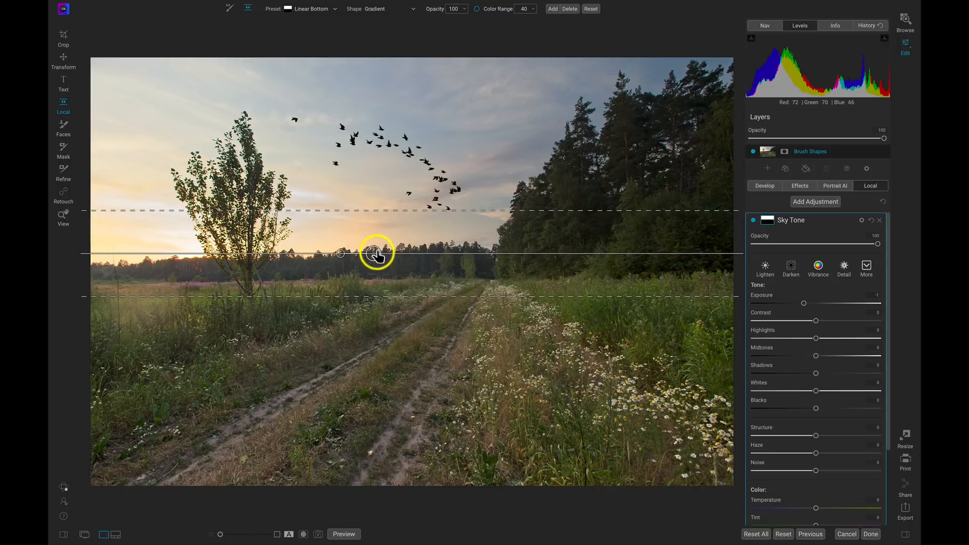
{"action": "left_click_drag", "start_coordinate": [377, 253], "coordinate": [365, 254]}
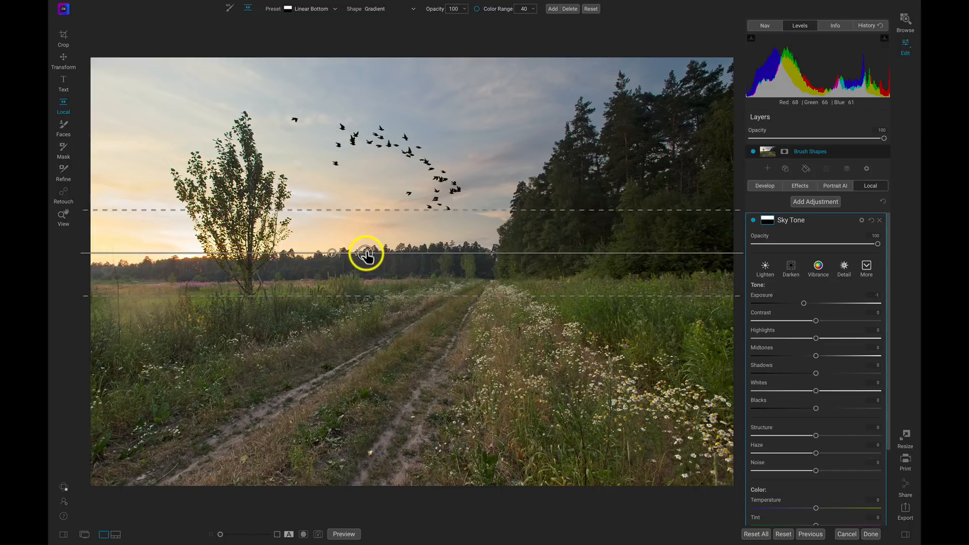
Level the gradient along the horizon and feather its upper edge over the treeline.
{"action": "left_click_drag", "start_coordinate": [365, 254], "coordinate": [332, 251]}
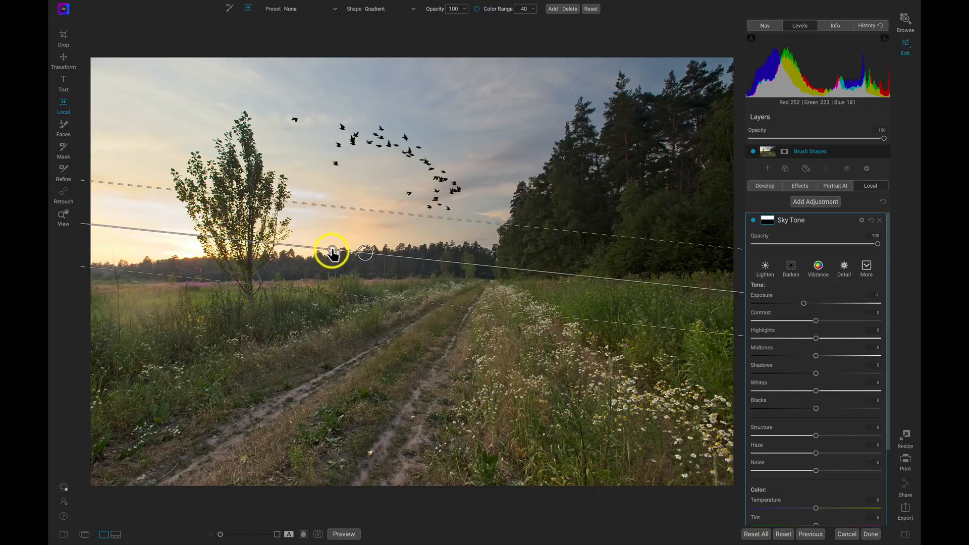
{"action": "left_click_drag", "start_coordinate": [332, 251], "coordinate": [352, 206]}
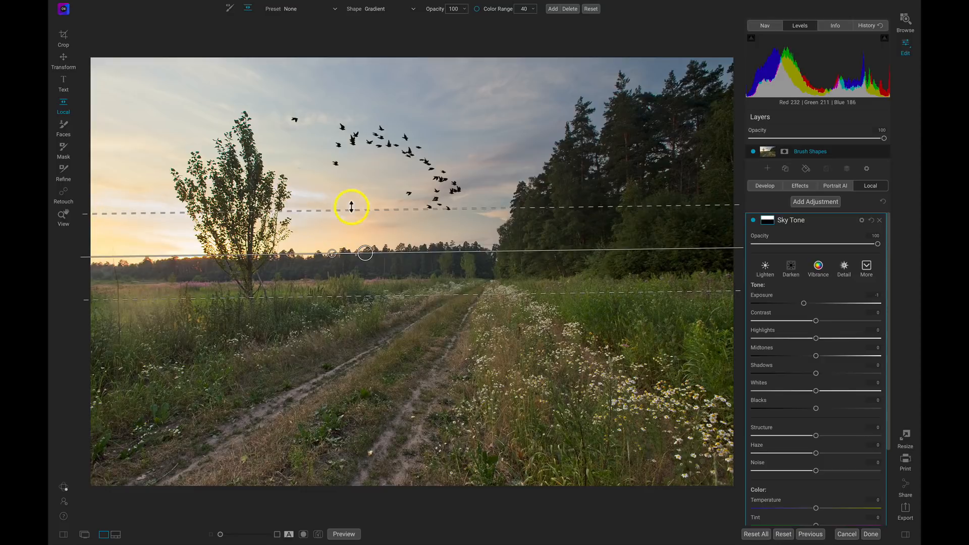
{"action": "left_click_drag", "start_coordinate": [351, 207], "coordinate": [351, 215]}
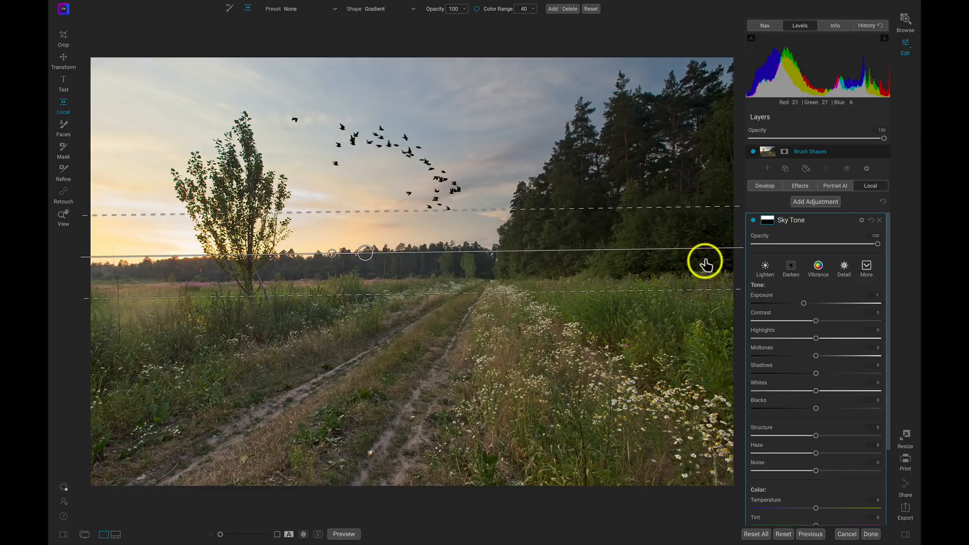
{"action": "left_click_drag", "start_coordinate": [705, 263], "coordinate": [524, 205]}
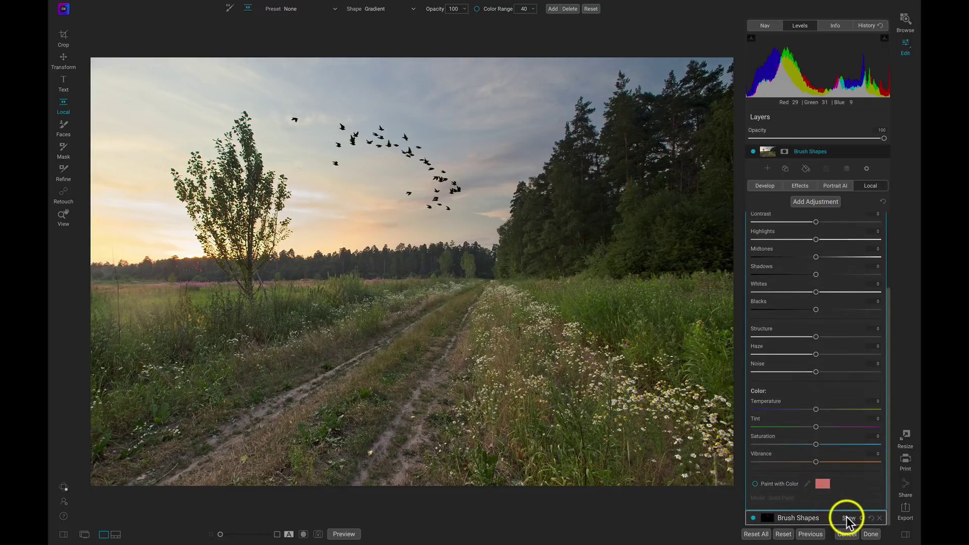
Lower the Brush Shapes bird layer's opacity to 88, compare with it hidden, then leave Local.
{"action": "left_click", "coordinate": [815, 201]}
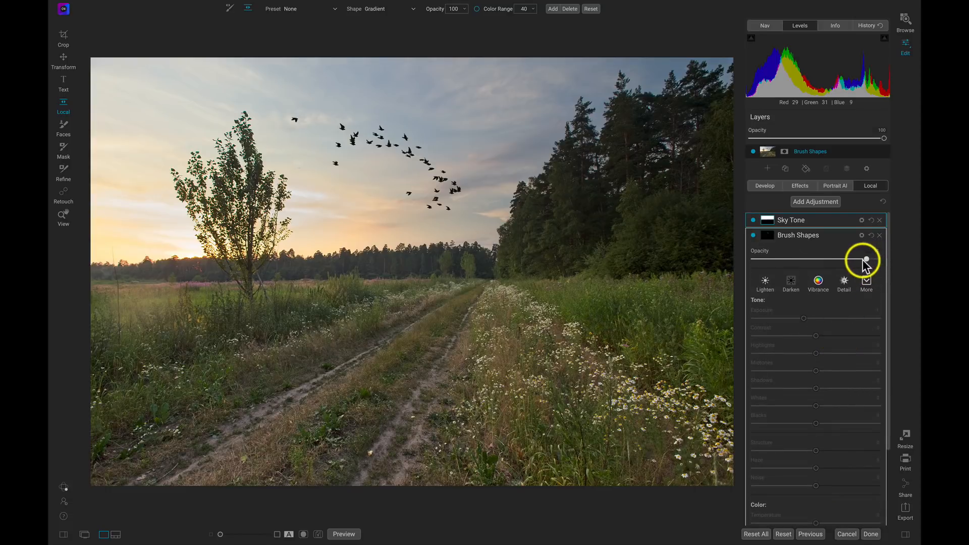
{"action": "left_click_drag", "start_coordinate": [865, 259], "coordinate": [854, 259]}
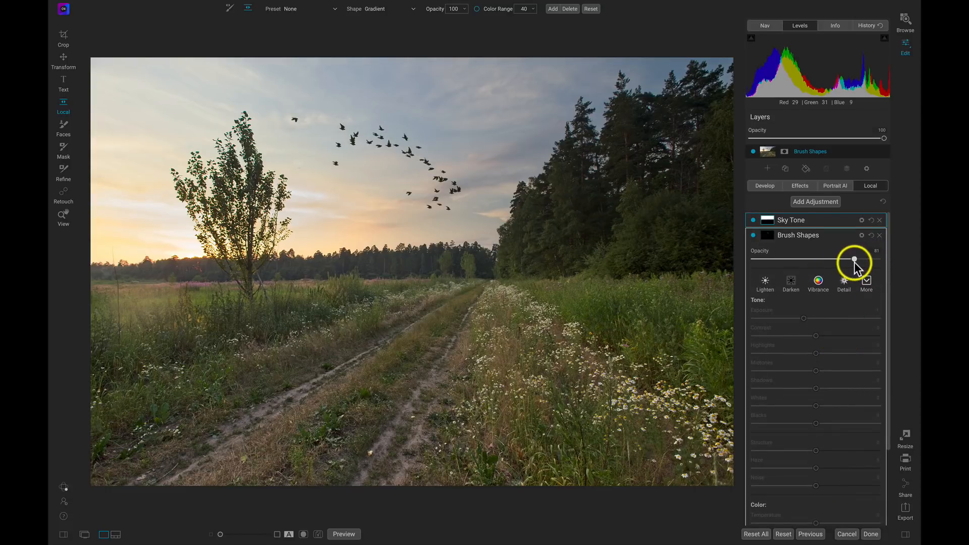
{"action": "left_click_drag", "start_coordinate": [854, 259], "coordinate": [865, 259]}
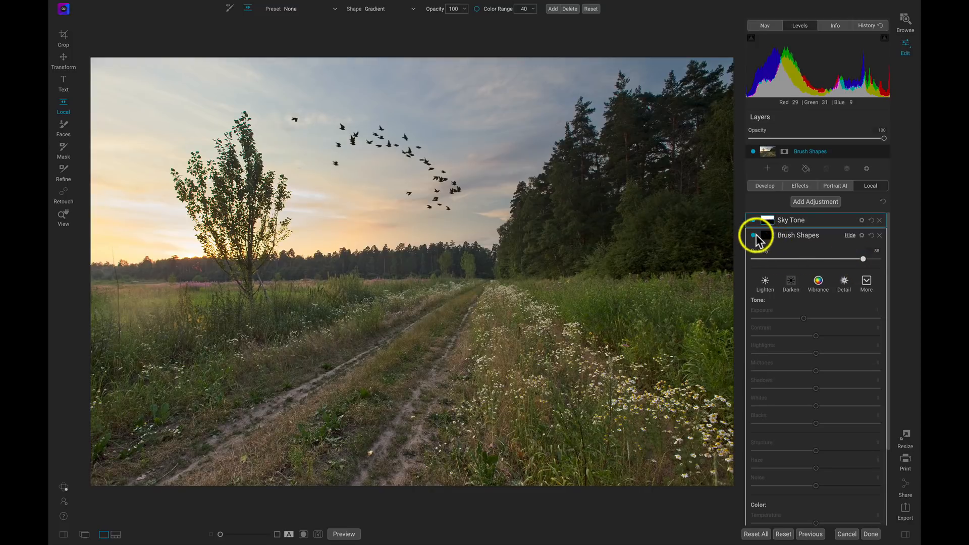
{"action": "left_click", "coordinate": [753, 235]}
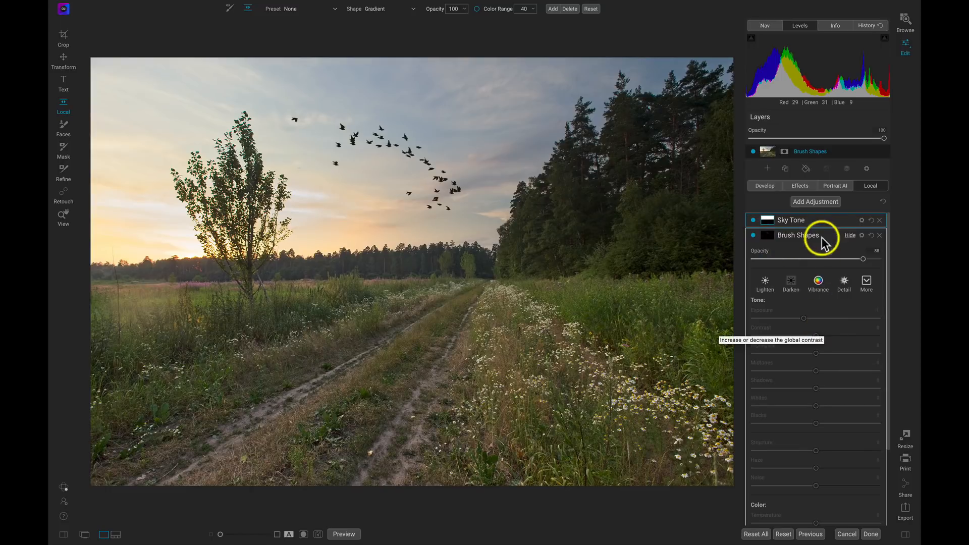
{"action": "left_click", "coordinate": [800, 186]}
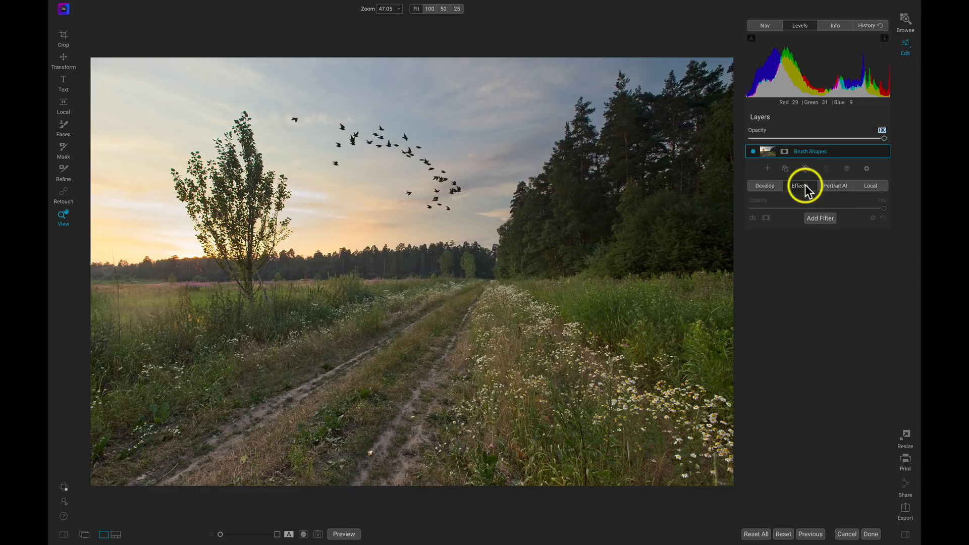
Add a Color Balance filter and apply its Vivid Warm style for a pink-purple cast.
{"action": "left_click", "coordinate": [820, 218]}
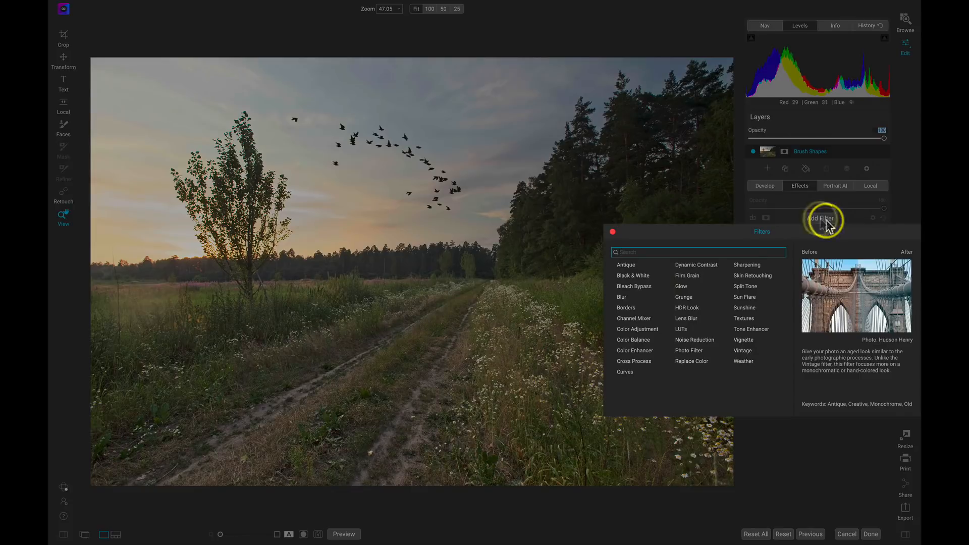
{"action": "mouse_move", "coordinate": [641, 344]}
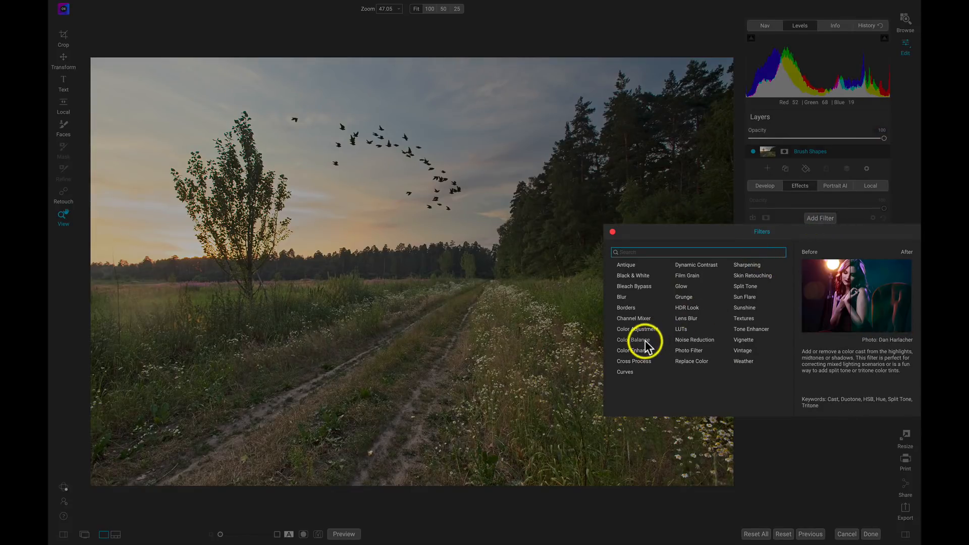
{"action": "left_click", "coordinate": [634, 339]}
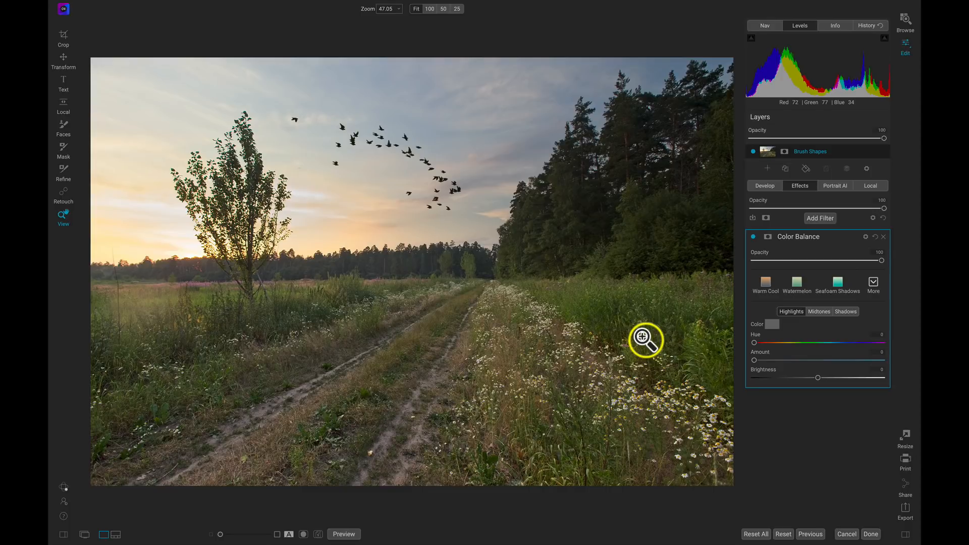
{"action": "left_click", "coordinate": [872, 283]}
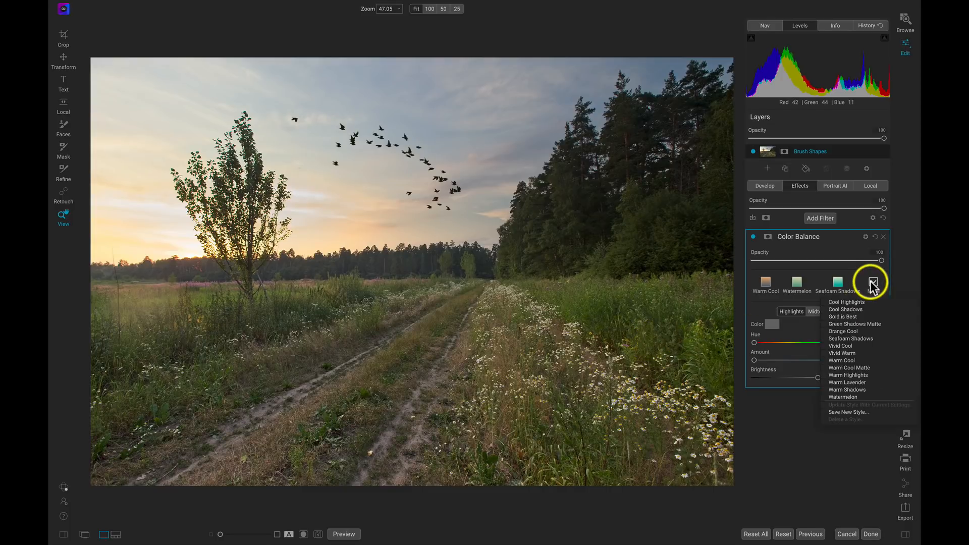
{"action": "left_click", "coordinate": [842, 353]}
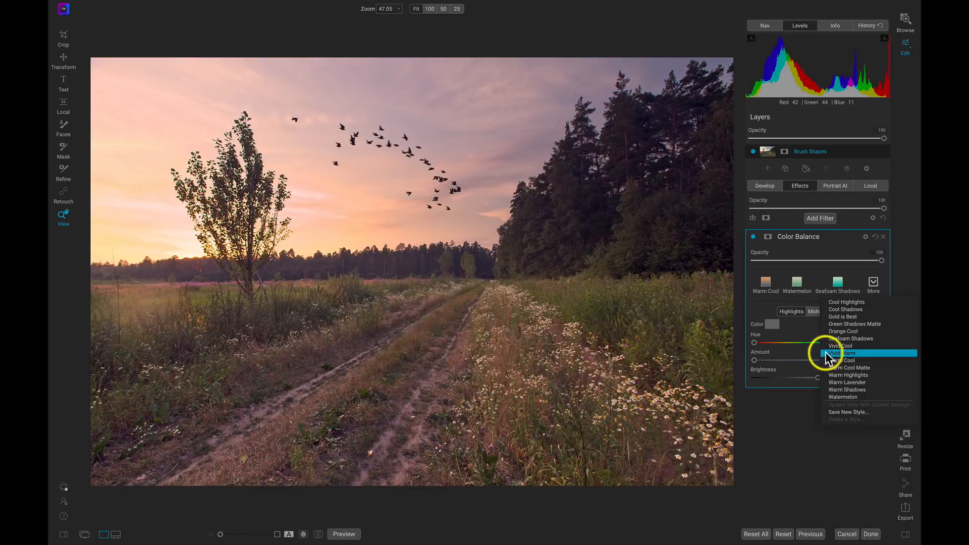
{"action": "left_click", "coordinate": [843, 354]}
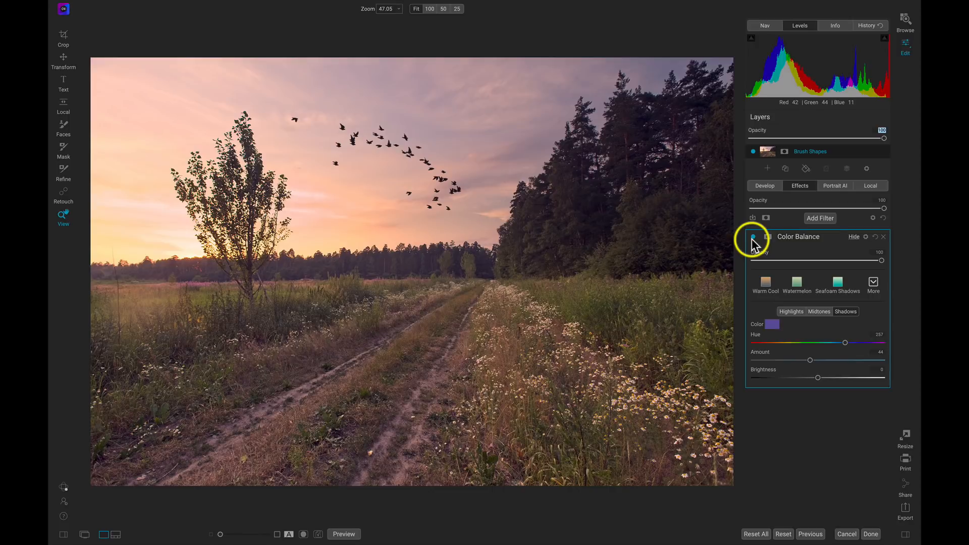
In Develop Tone & Color set Contrast to 0, Midtones to -30 and lift Shadows slightly.
{"action": "left_click", "coordinate": [765, 186]}
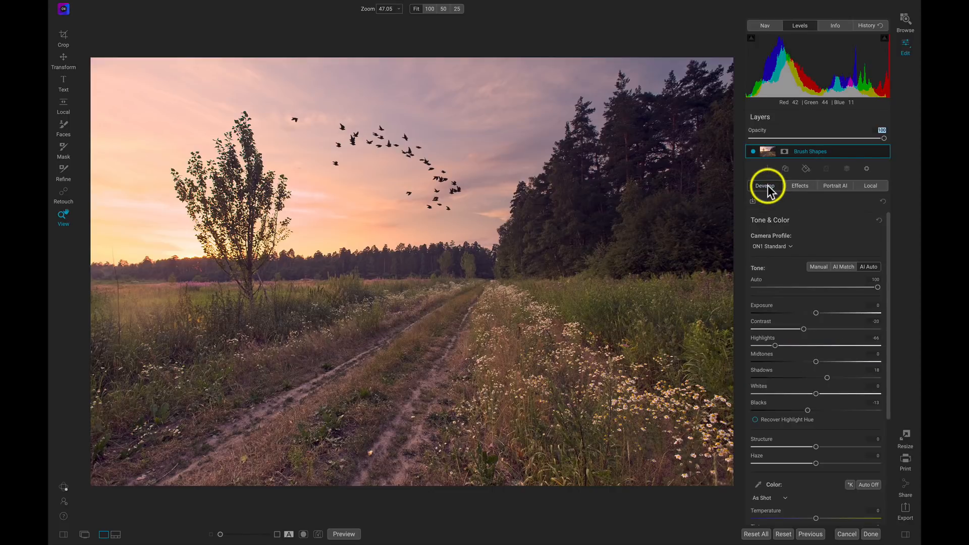
{"action": "left_click_drag", "start_coordinate": [804, 329], "coordinate": [806, 329]}
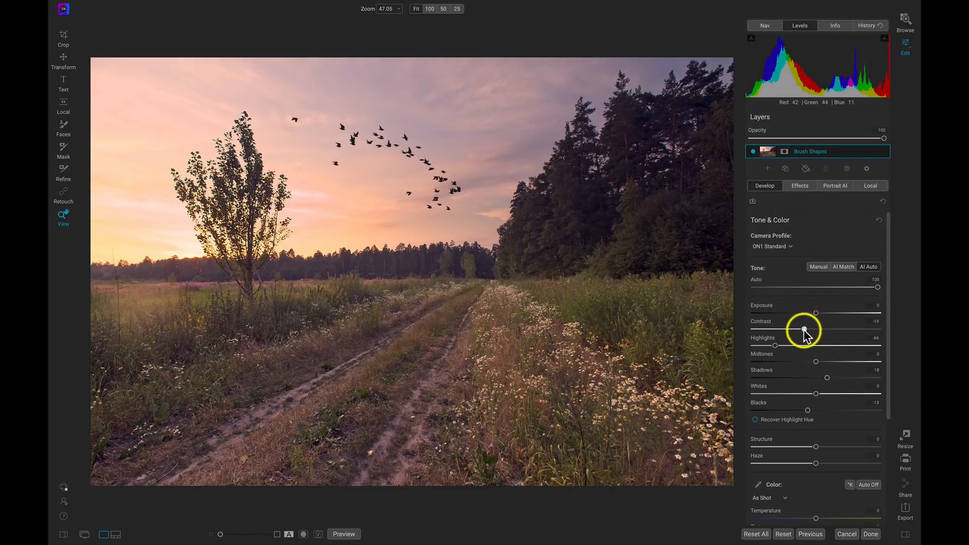
{"action": "left_click_drag", "start_coordinate": [802, 329], "coordinate": [815, 329]}
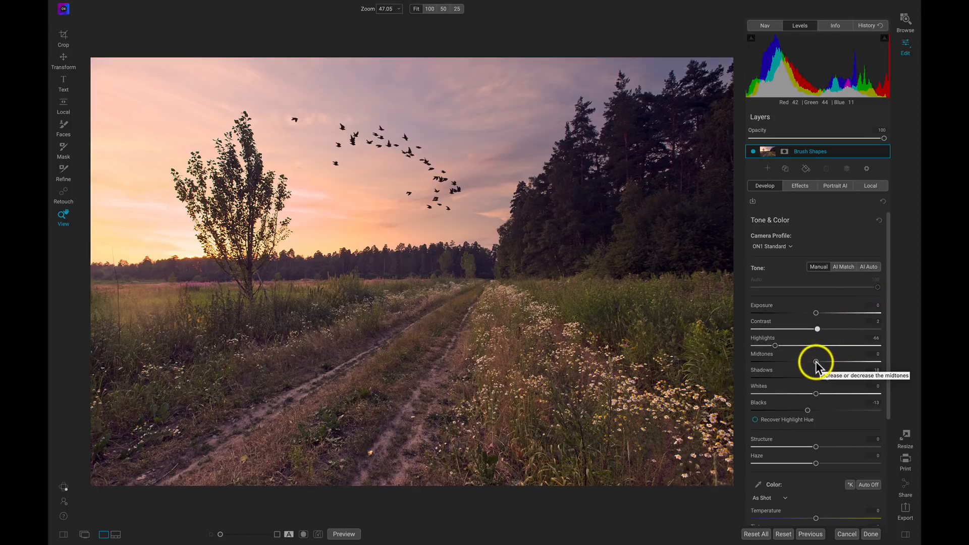
{"action": "left_click_drag", "start_coordinate": [816, 362], "coordinate": [806, 361]}
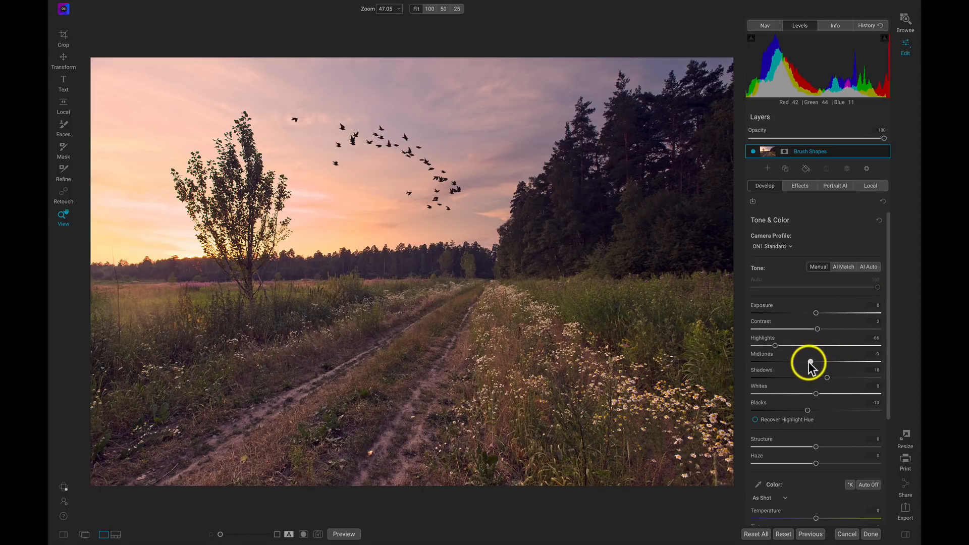
{"action": "left_click_drag", "start_coordinate": [809, 362], "coordinate": [800, 362]}
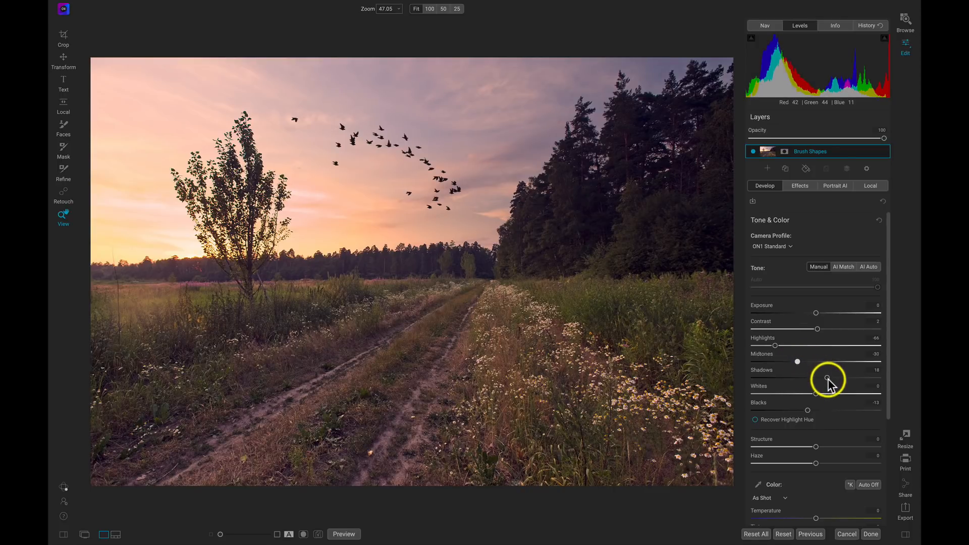
{"action": "left_click_drag", "start_coordinate": [824, 378], "coordinate": [831, 379]}
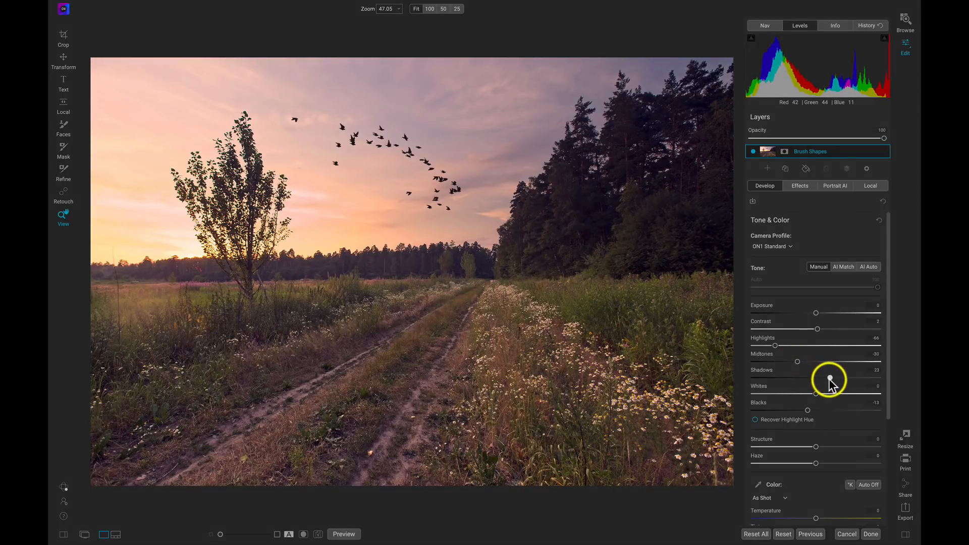